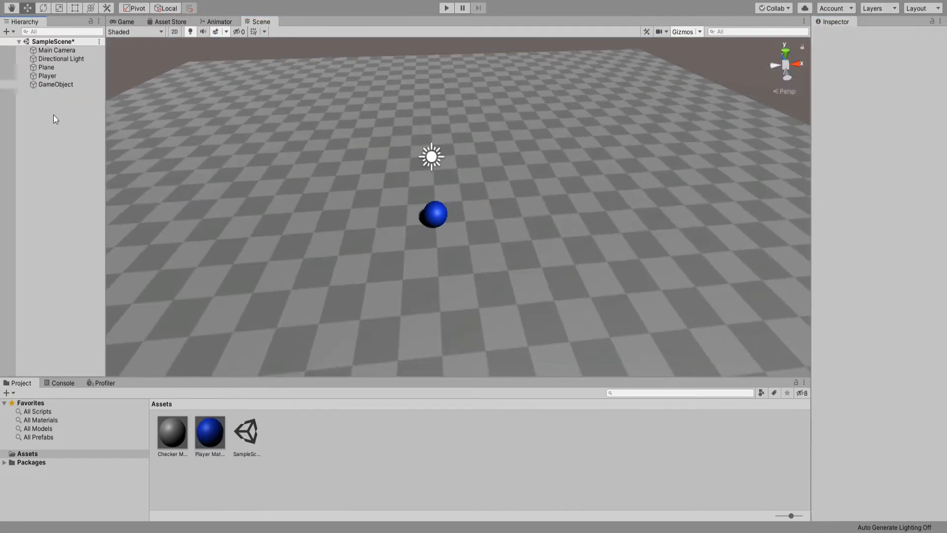
# - Select the Main Camera and switch to the Game view
pyautogui.click(57, 50)
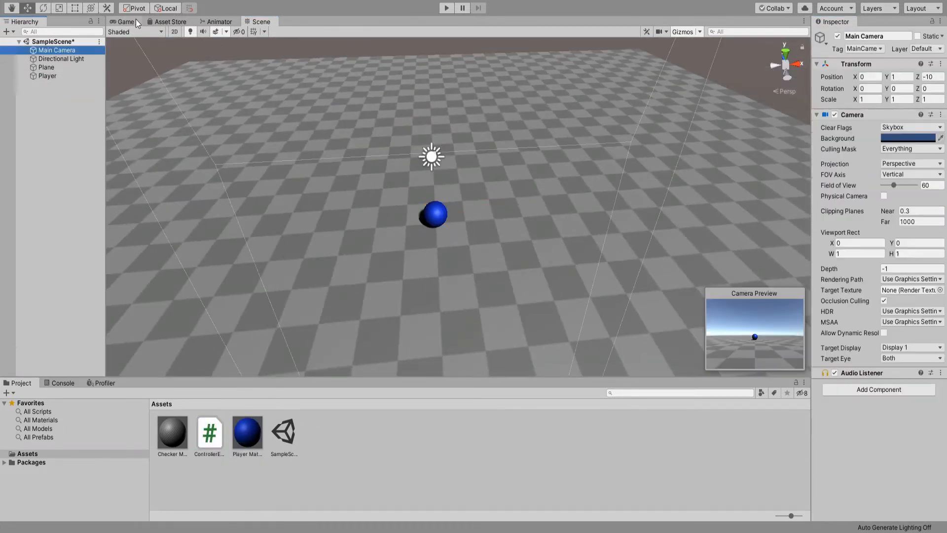
pyautogui.click(125, 22)
pyautogui.write('DeathPulse')
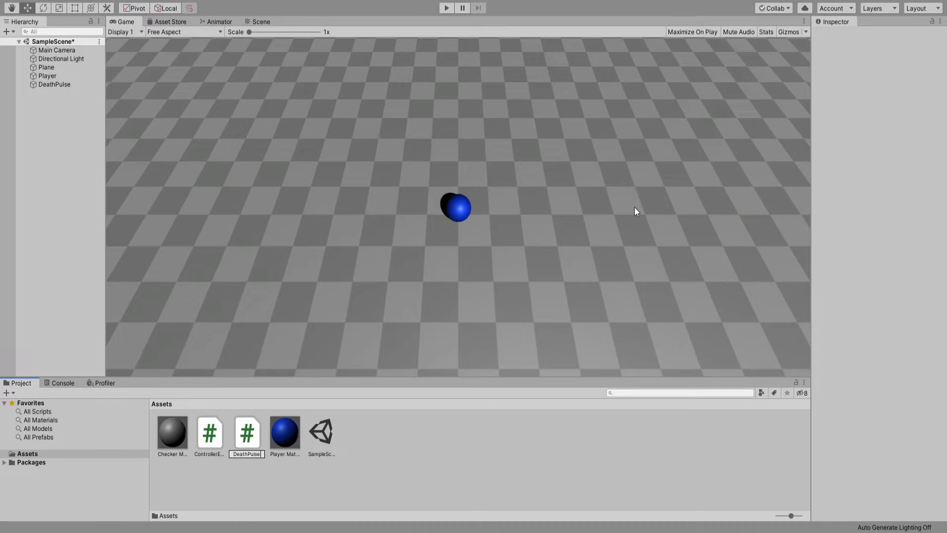
# - Add a Visuals child under DeathPulse holding a sphere scaled to 0.5
pyautogui.click(53, 84)
pyautogui.write('Visuals')
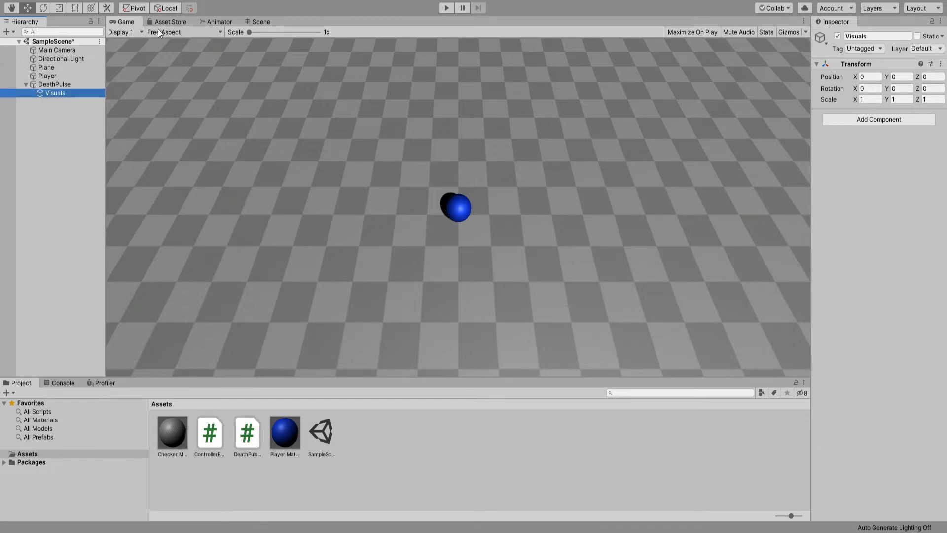
pyautogui.click(261, 22)
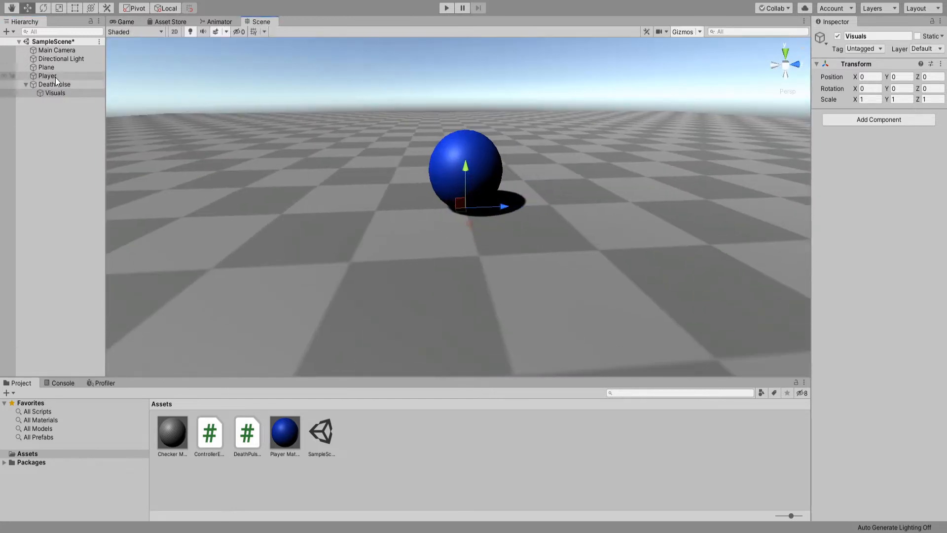
pyautogui.click(55, 93)
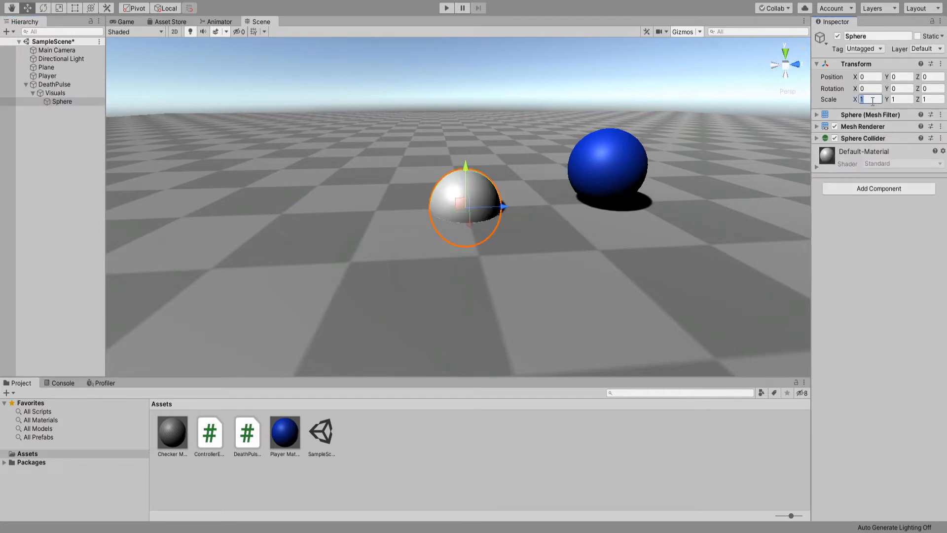
pyautogui.write('0.5')
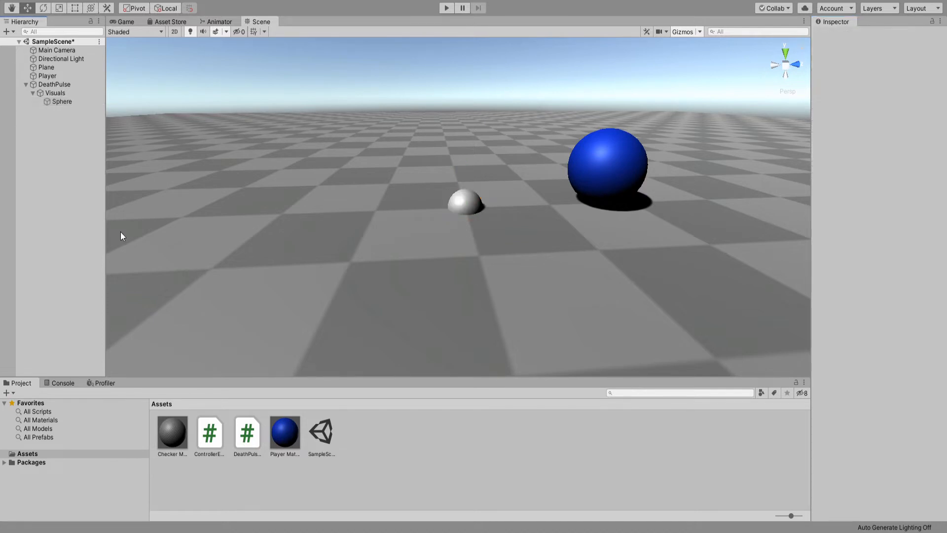
# - Add a Particle System to the sphere and set its Start Size to 0.5
pyautogui.click(60, 110)
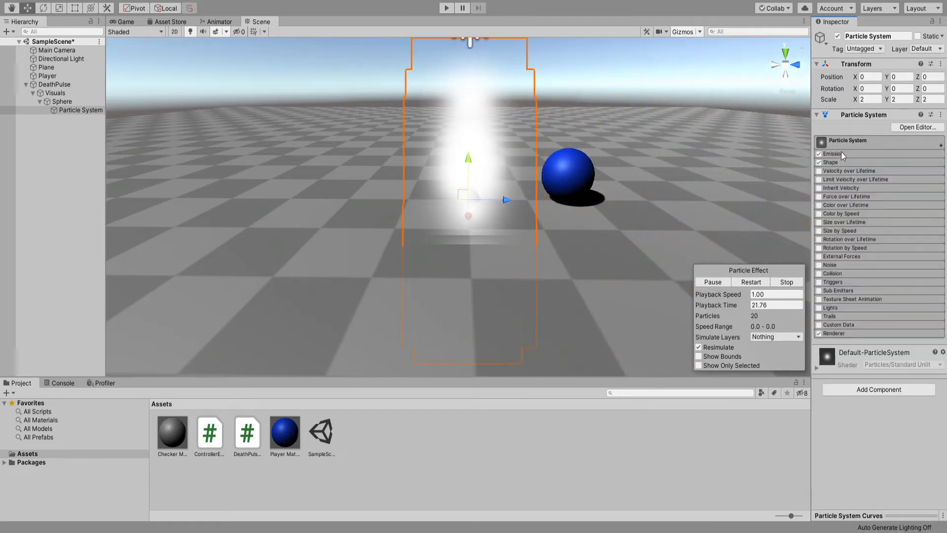
pyautogui.click(831, 162)
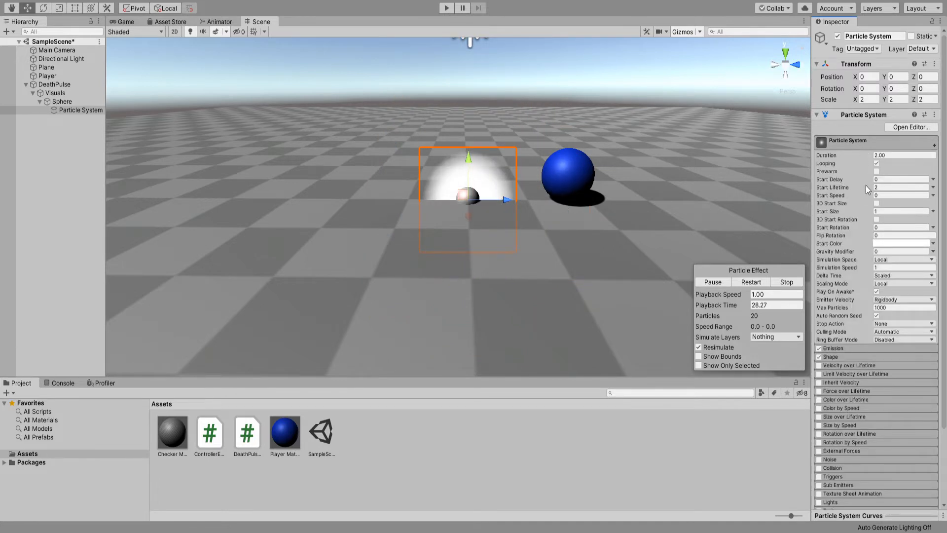
pyautogui.click(900, 211)
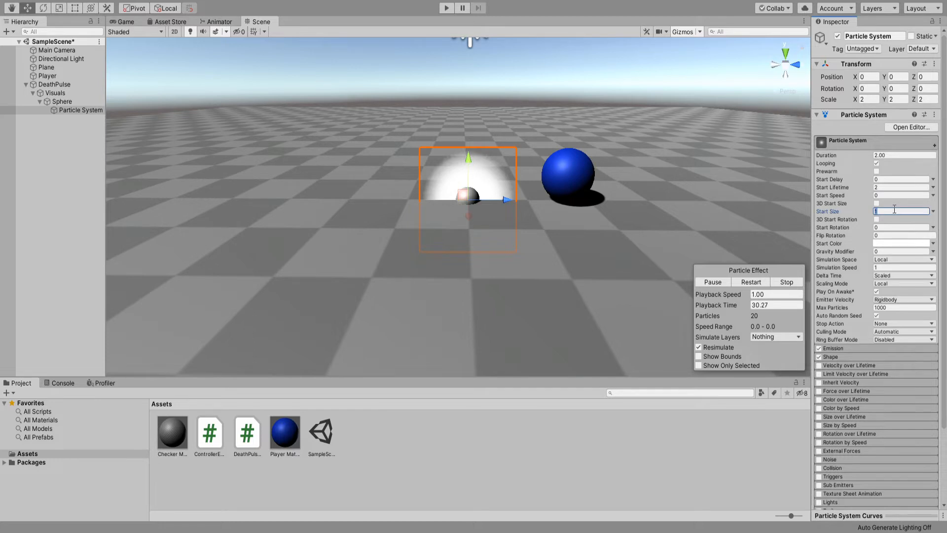
pyautogui.write('.5')
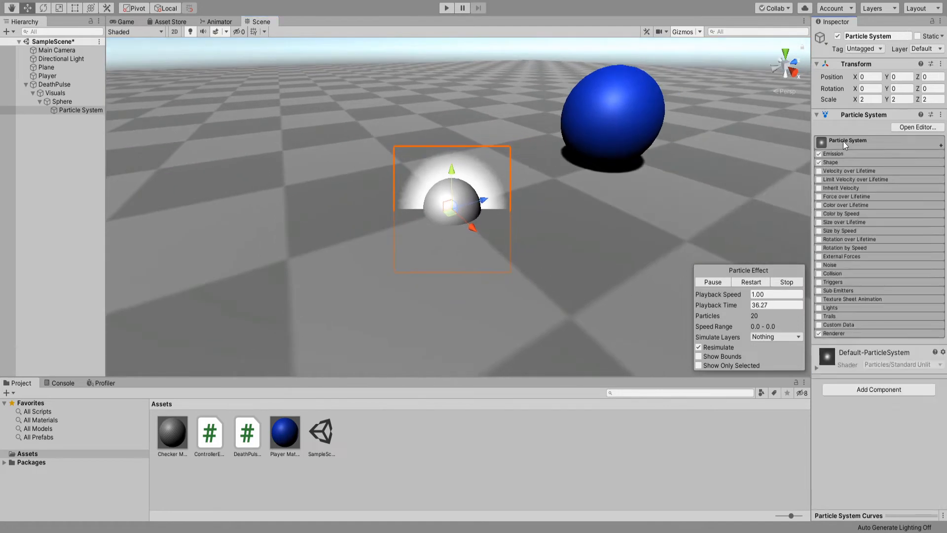
# - Enable particle Trails, adjust the Width over Trail curve, and drag the sphere to preview
pyautogui.click(820, 315)
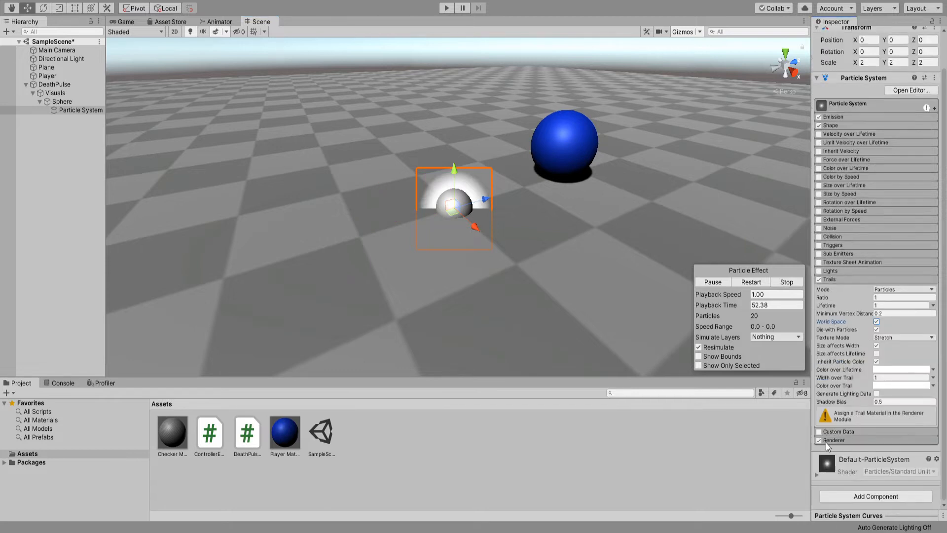
pyautogui.scroll(-3)
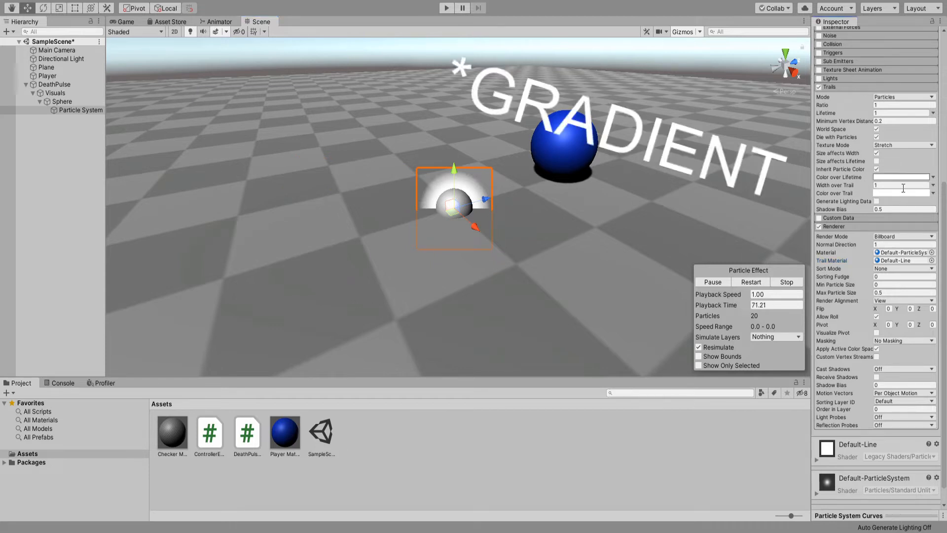
pyautogui.click(901, 177)
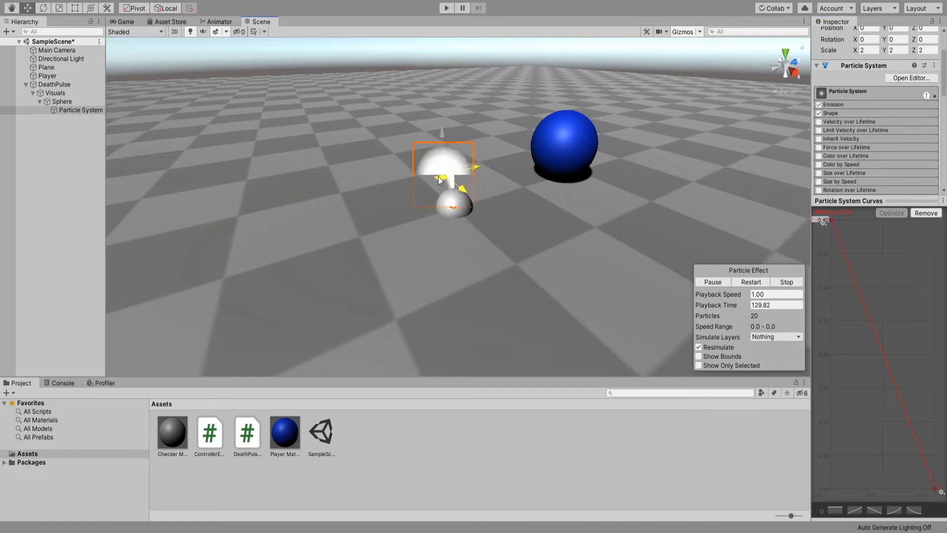
pyautogui.moveTo(444, 175); pyautogui.dragTo(196, 118)
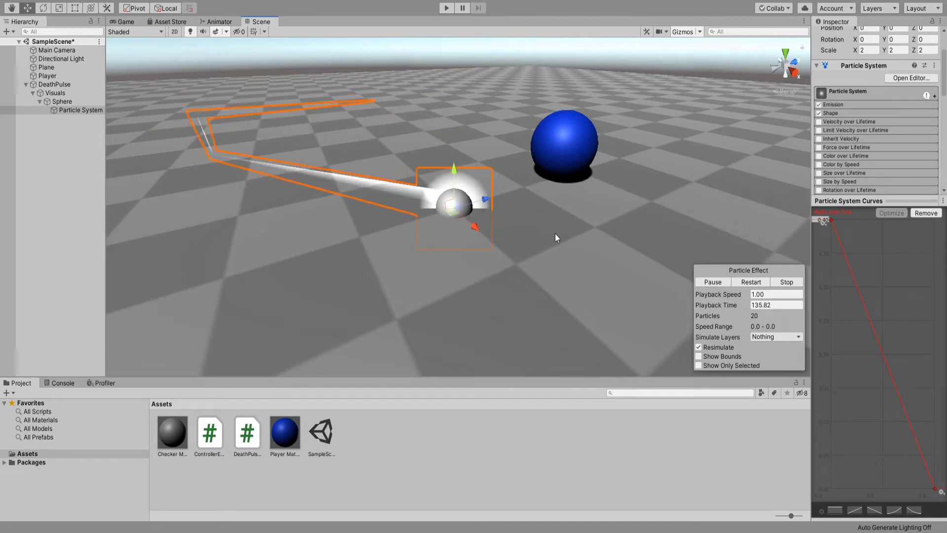
# - Add a particle system with shape radius 0.0001, Start Speed 0.1 and Size over Lifetime enabled
pyautogui.click(82, 110)
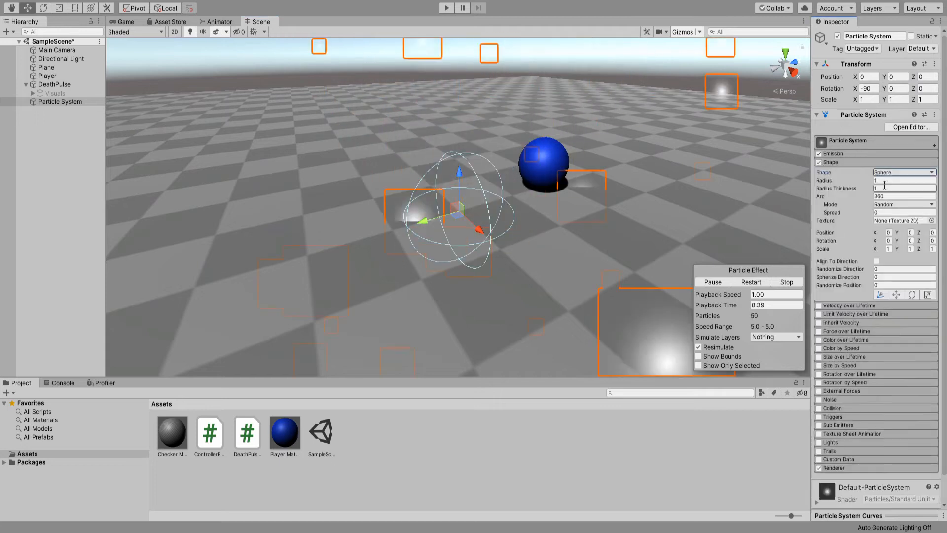
pyautogui.write('0.0001')
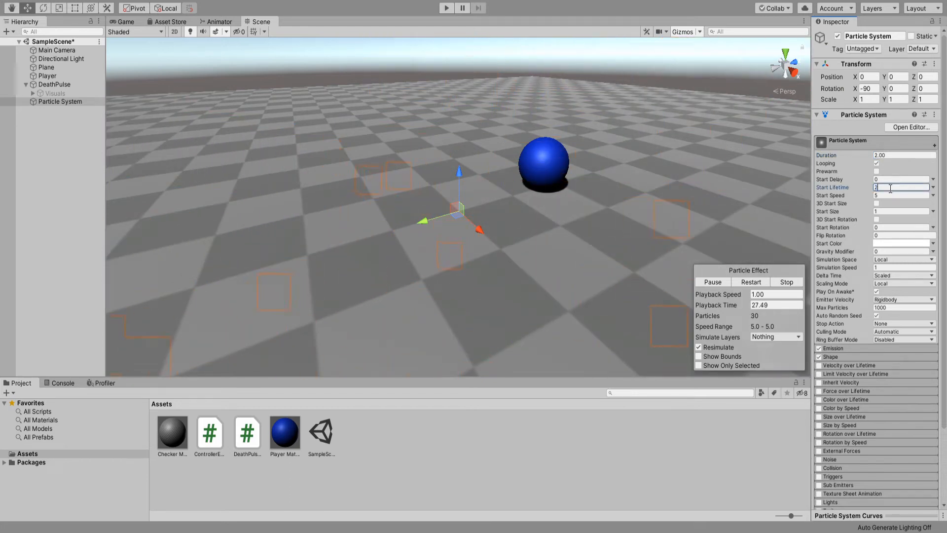
pyautogui.click(902, 195)
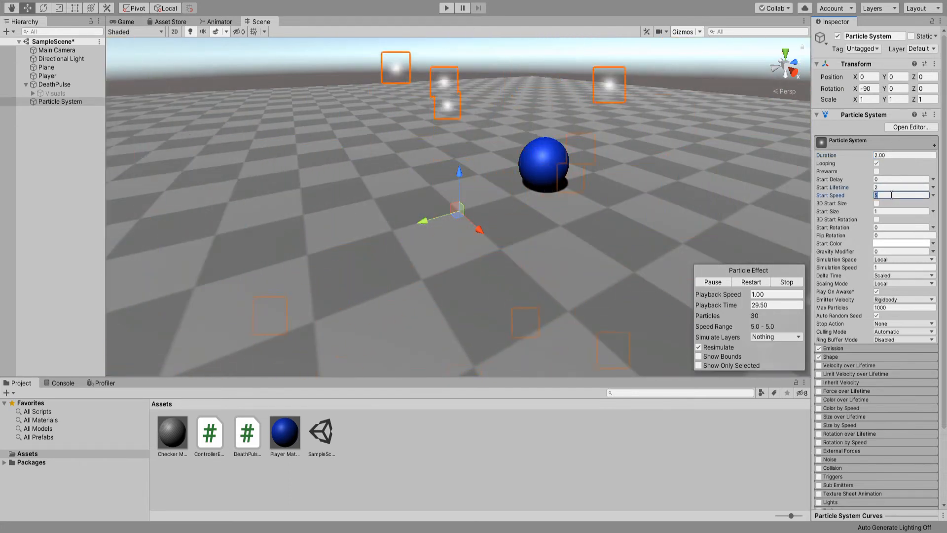
pyautogui.write('0.1')
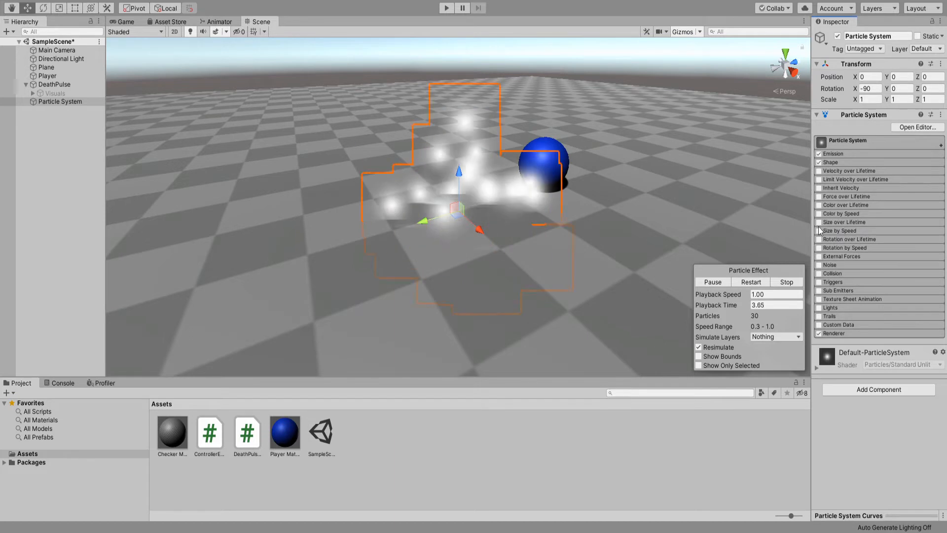
pyautogui.click(820, 222)
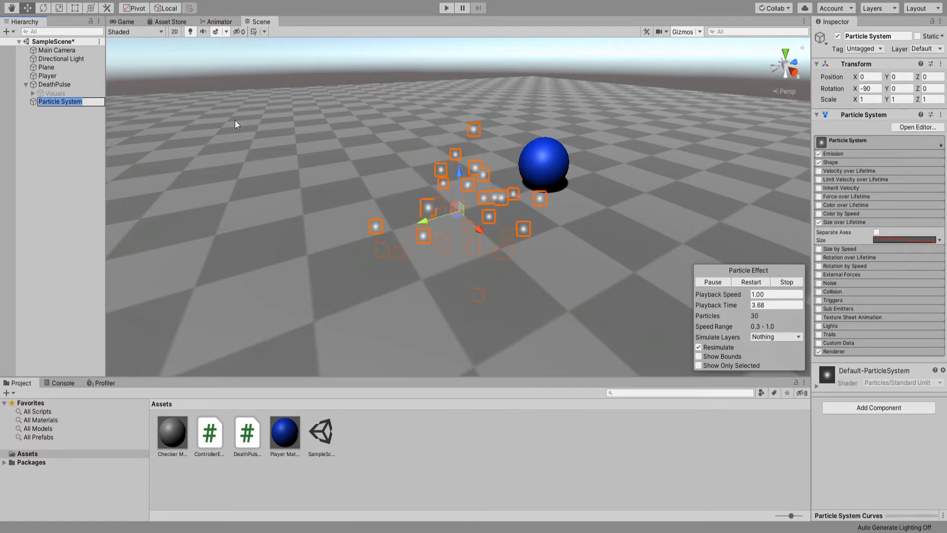
# - Rename sparks SpawnFX, duplicate as ImpactFX, disable Visuals and ImpactFX, then open DeathPulseScript
pyautogui.click(55, 110)
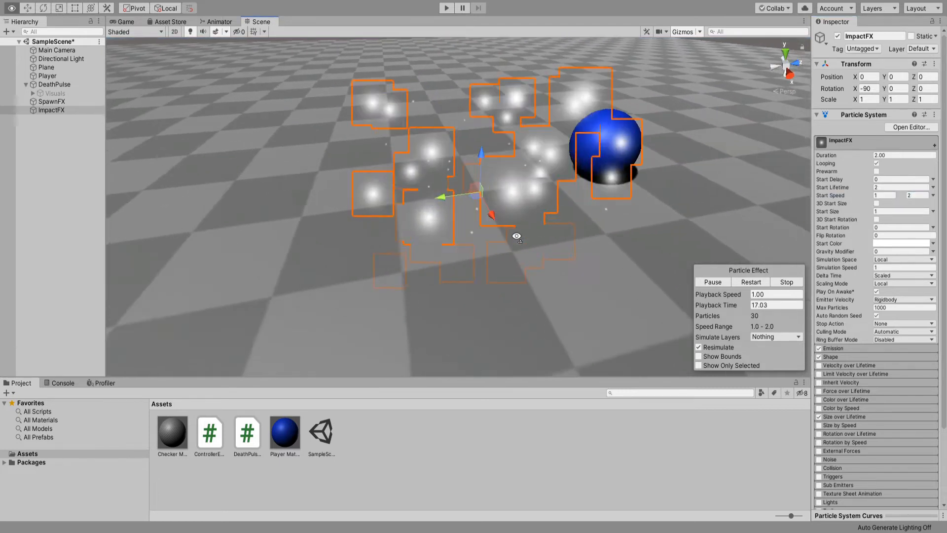
pyautogui.click(50, 101)
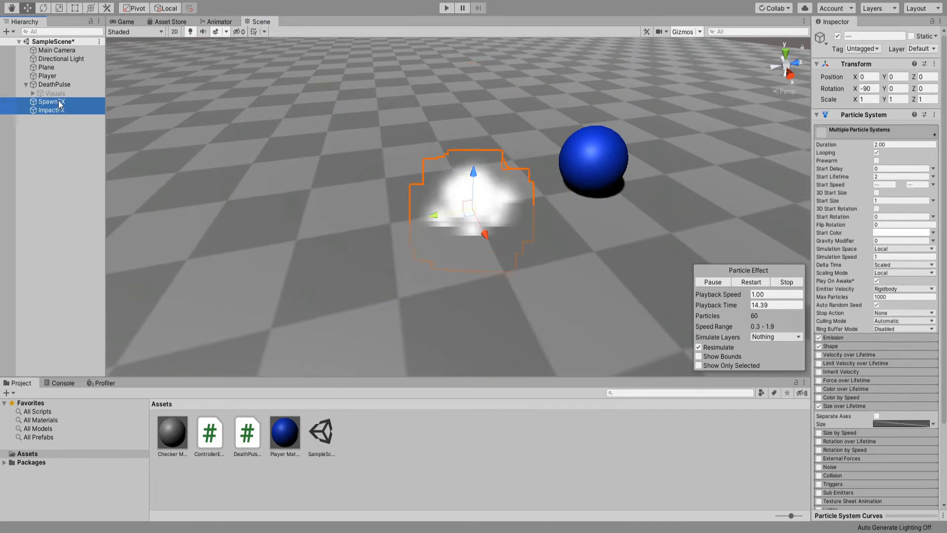
pyautogui.click(54, 84)
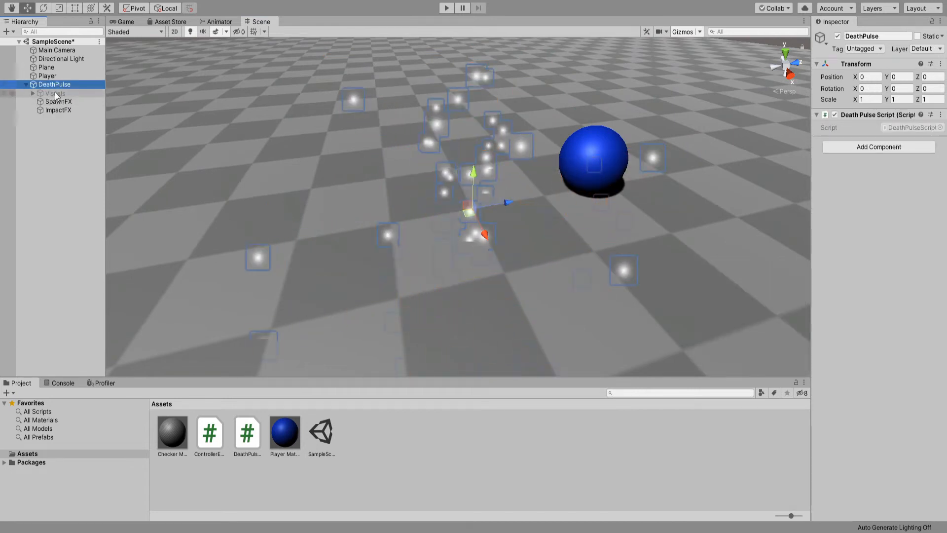
pyautogui.click(56, 94)
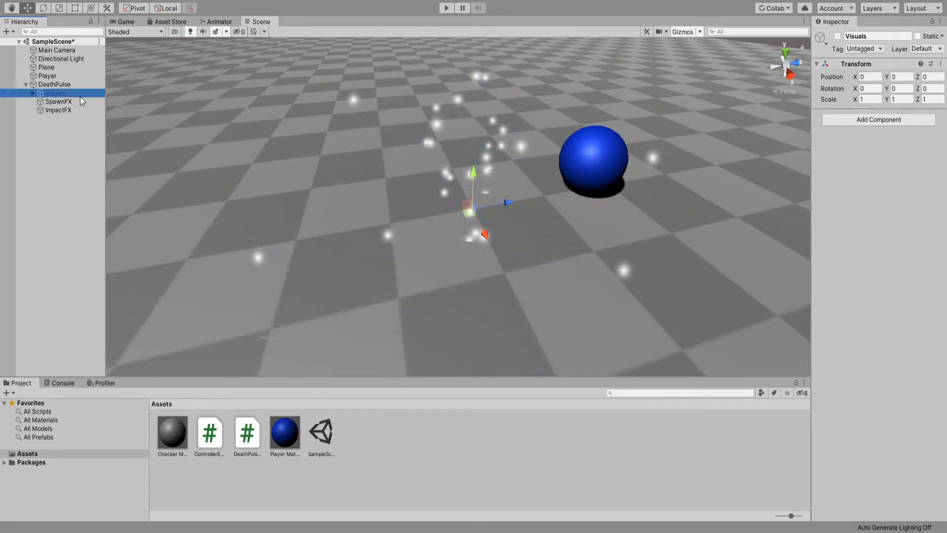
pyautogui.click(59, 110)
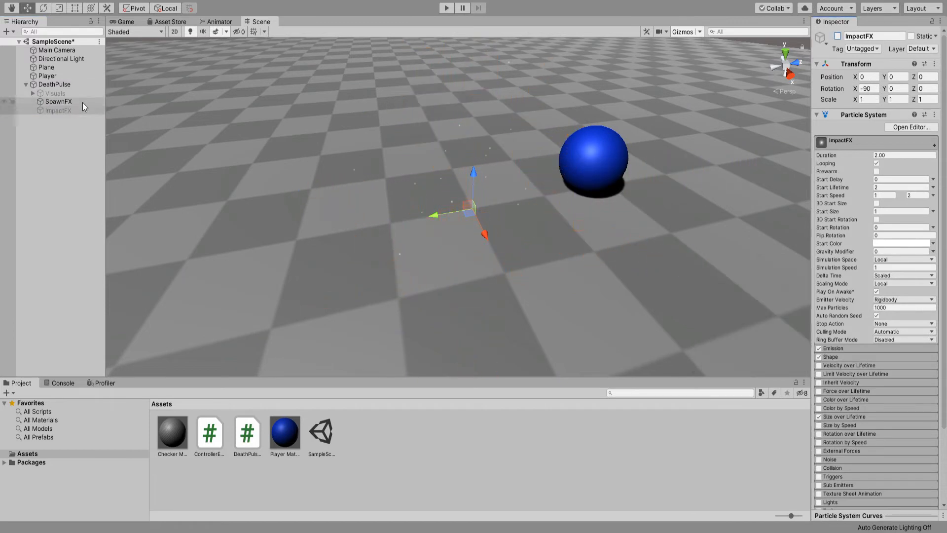
pyautogui.click(58, 93)
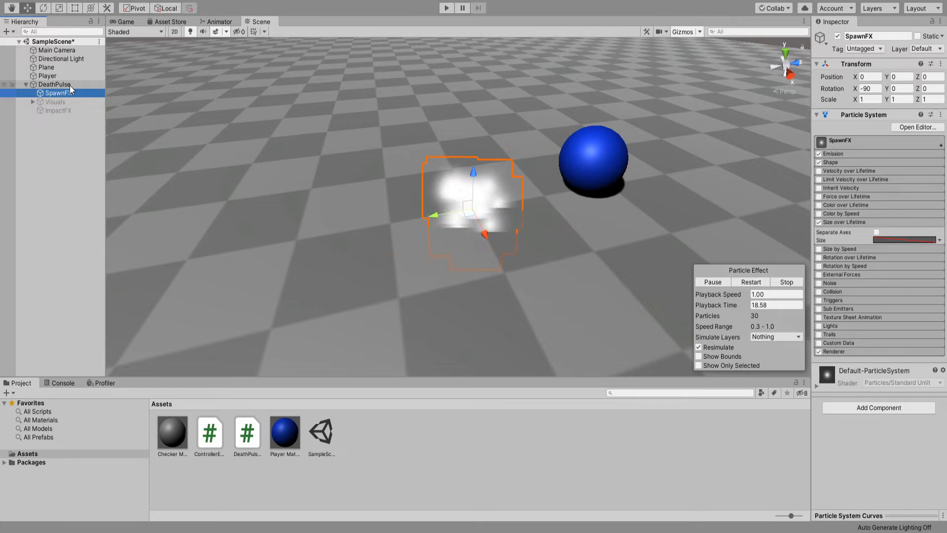
pyautogui.click(54, 84)
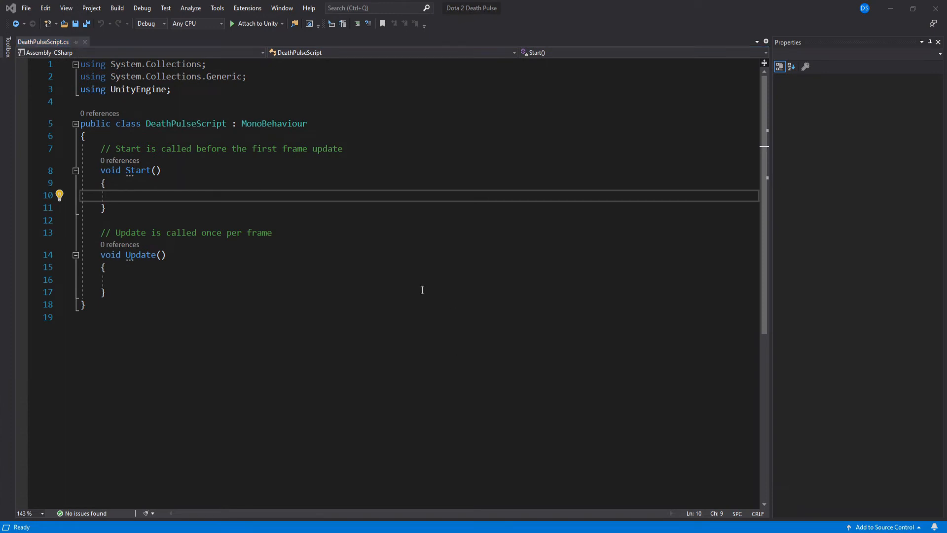
# - Declare public target, limit, radius, impactDistance and isFirst fields in DeathPulseScript
pyautogui.write('public Transform')
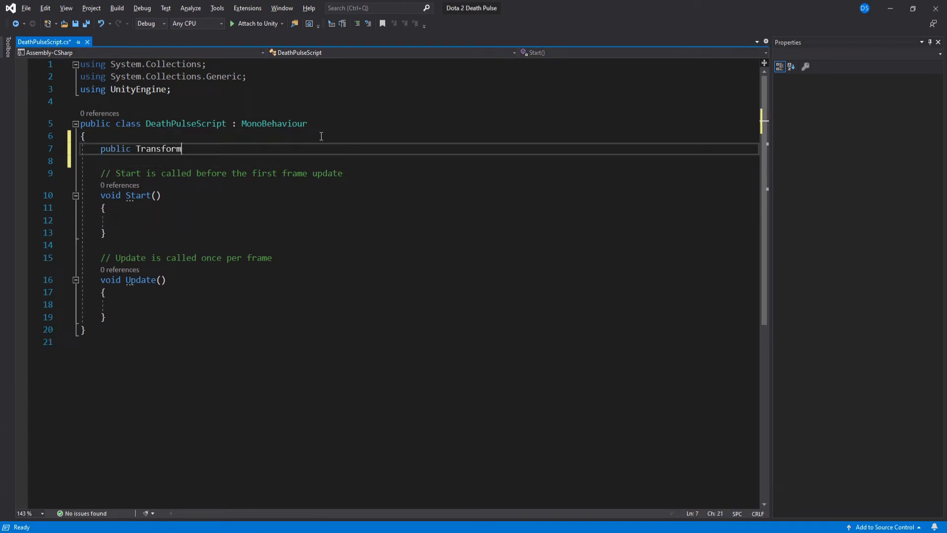
pyautogui.write('target;')
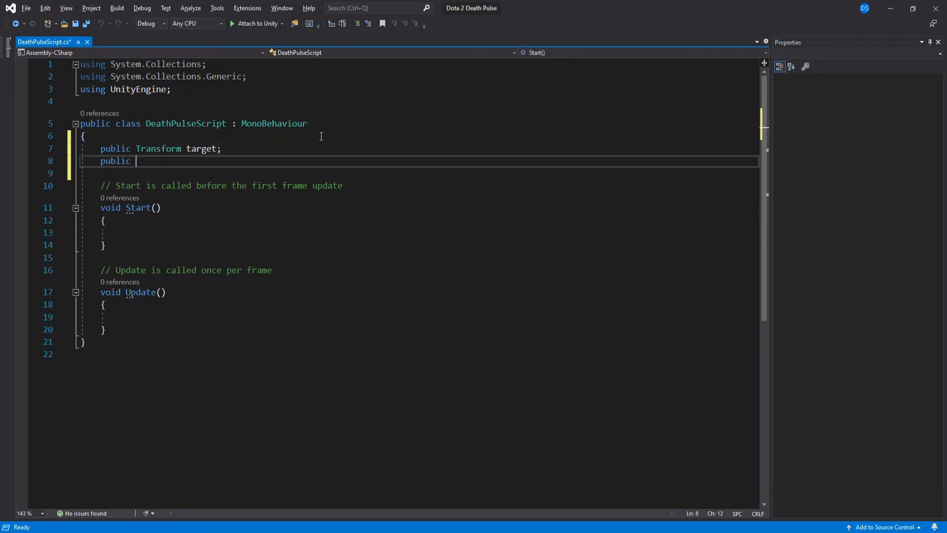
pyautogui.write('int limit;')
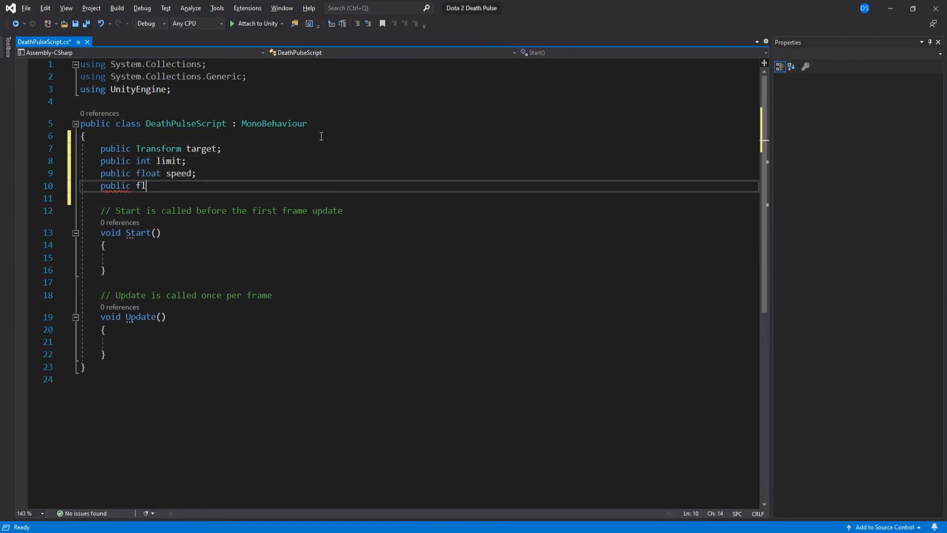
pyautogui.write('oat radius;')
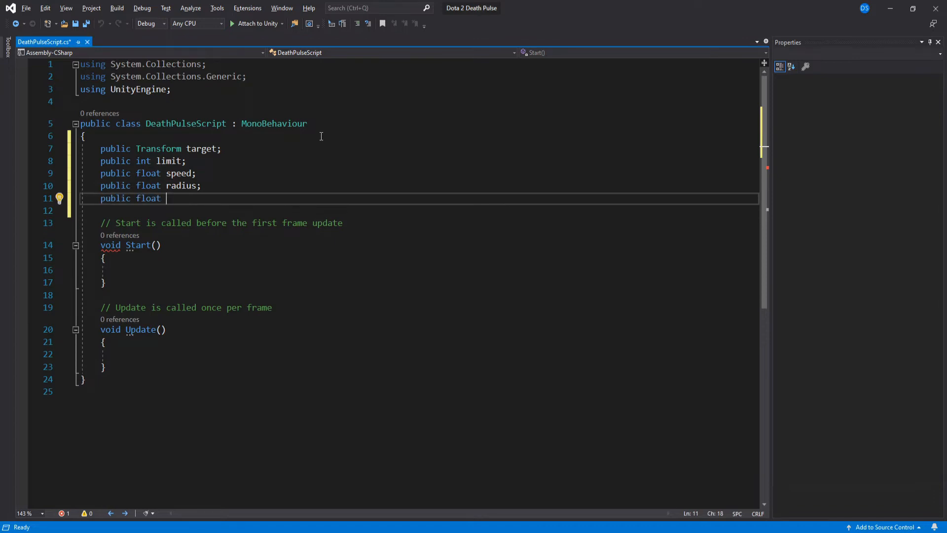
pyautogui.write('impactDistance;')
pyautogui.write('public bool')
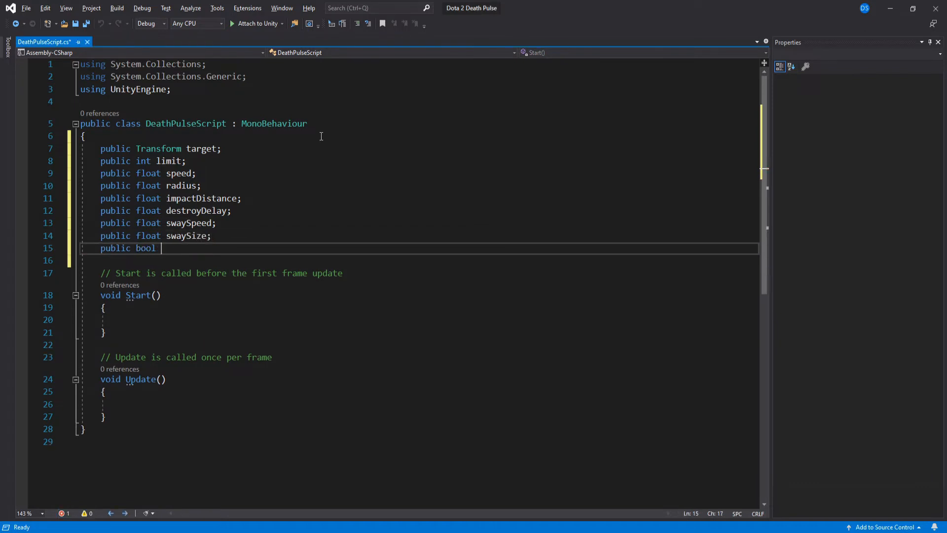
pyautogui.write('isFirst;')
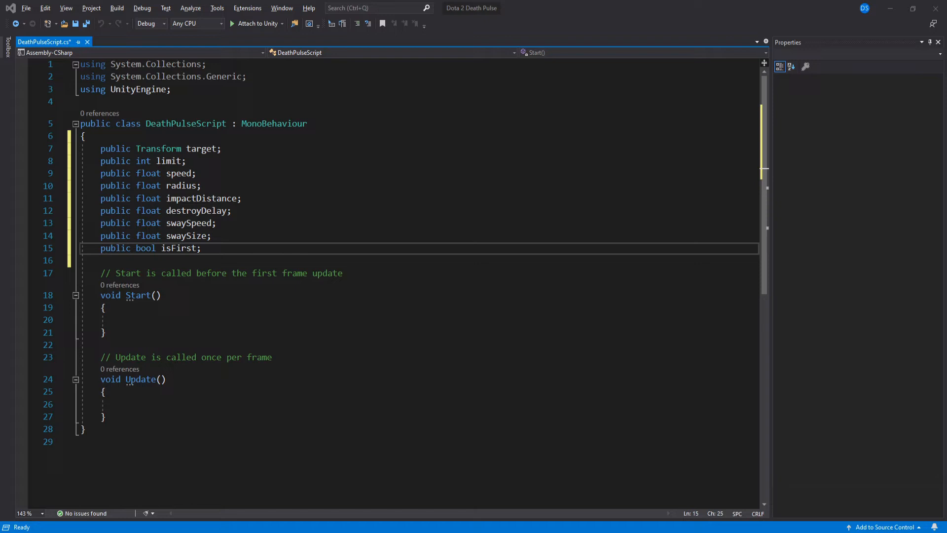
# - Declare private Vector3 startPosition and GameObject visuals fields
pyautogui.write('vec')
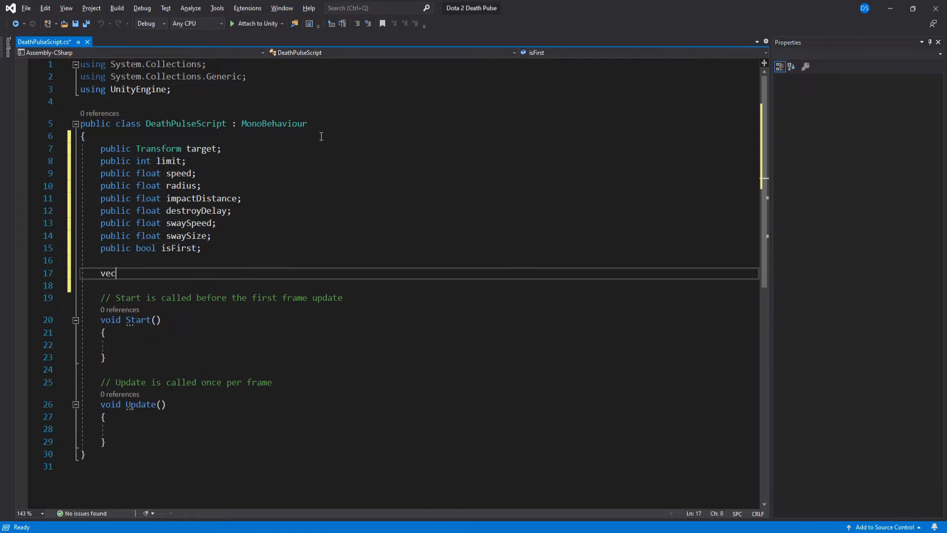
pyautogui.write('Vector3 p')
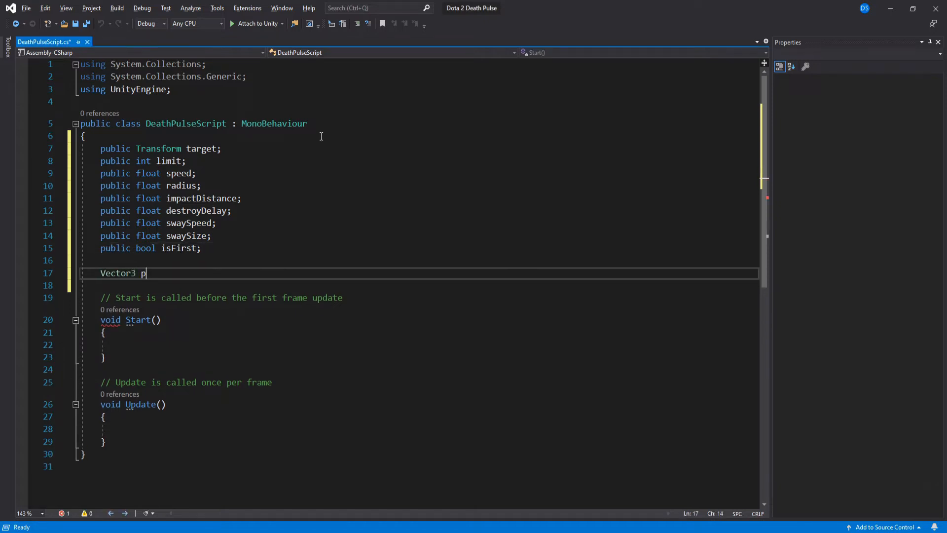
pyautogui.write('startPosit')
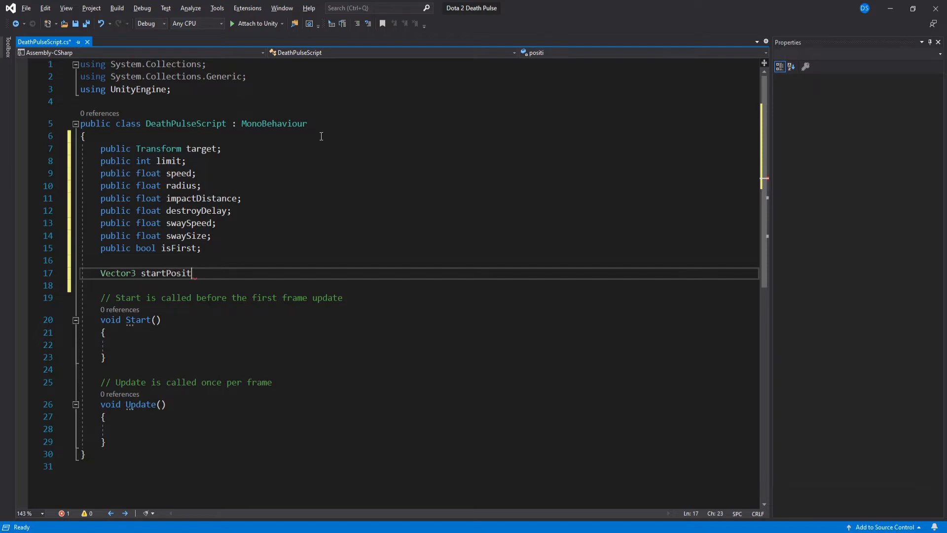
pyautogui.write('ion;')
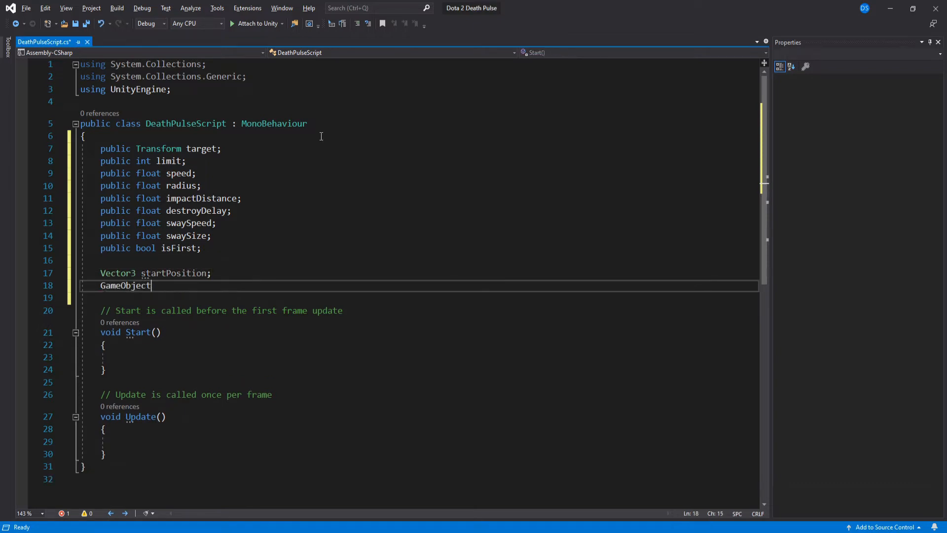
pyautogui.write('visuals;')
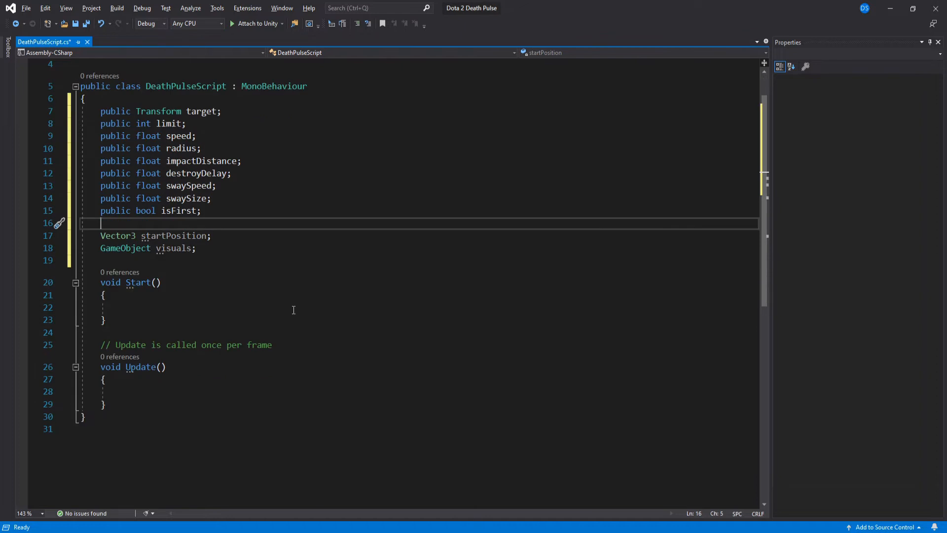
# - In Start, for non-first pulses store startPosition, activate Visuals, deactivate SpawnFX, and add else
pyautogui.write('if(')
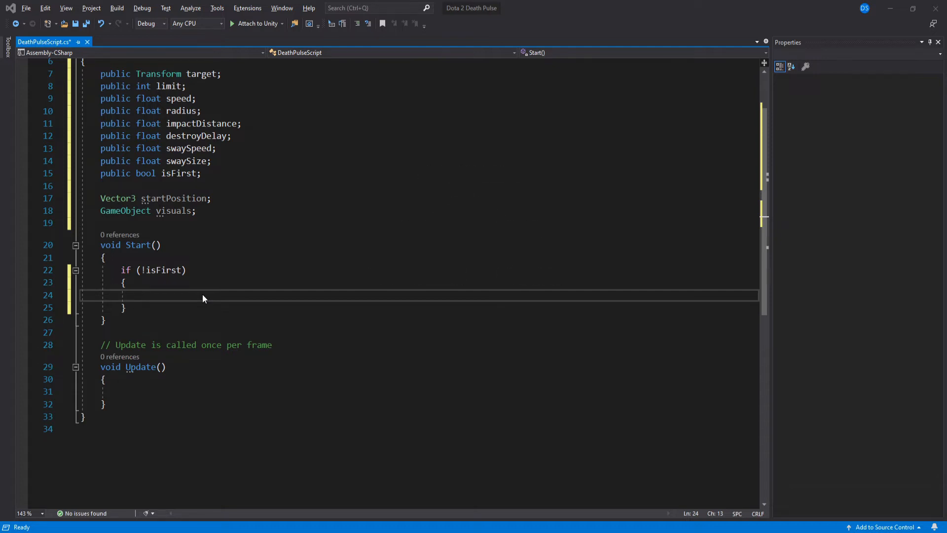
pyautogui.write('startPosition = transform.position;')
pyautogui.write('visuals =')
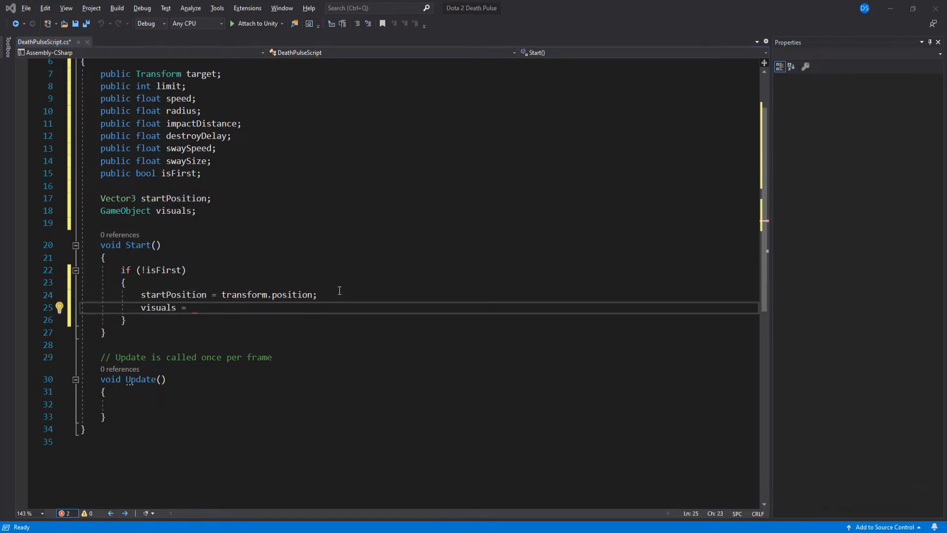
pyautogui.write('transform.Find("Visuals").gameObject;')
pyautogui.write('transform.Find("SpawnFX").gameObject.SetActive;')
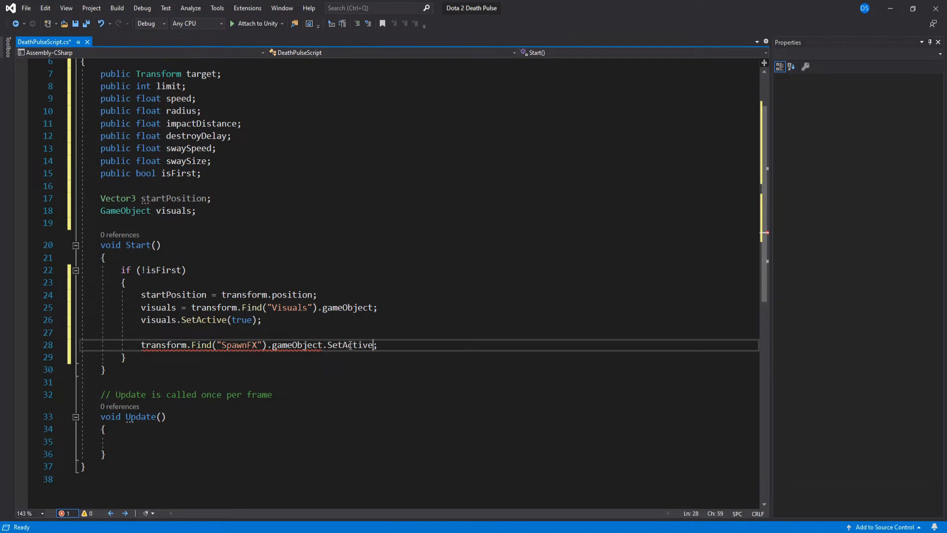
pyautogui.write('false)')
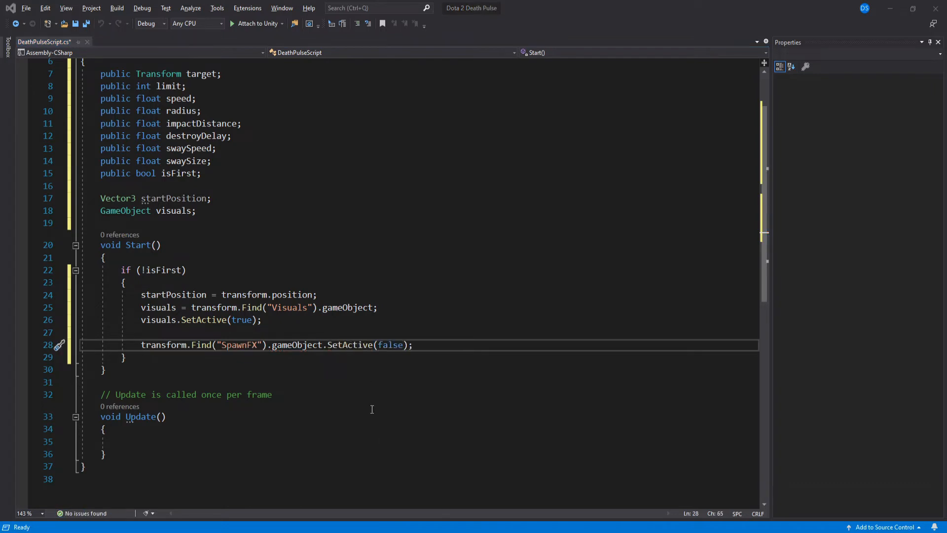
pyautogui.click(413, 345)
pyautogui.write('else{ ')
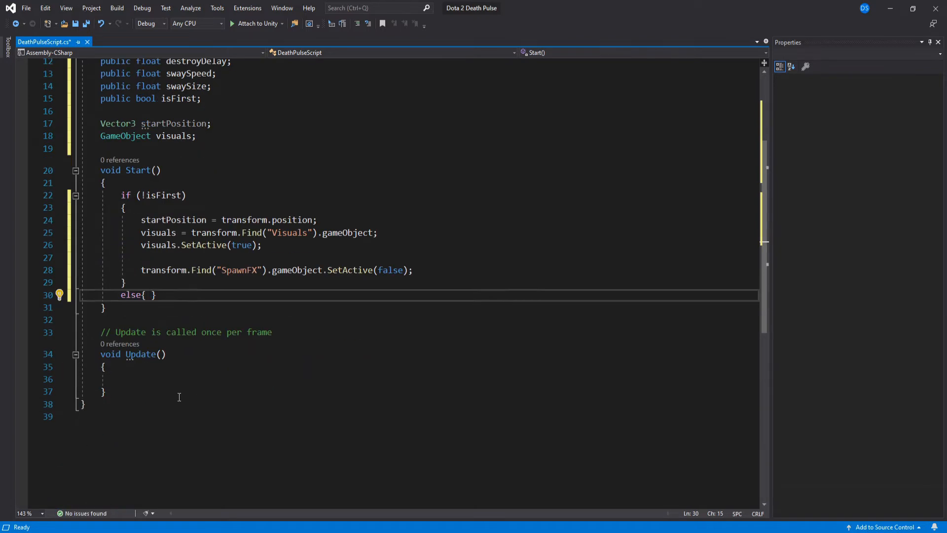
pyautogui.write('void SpawnPulses(')
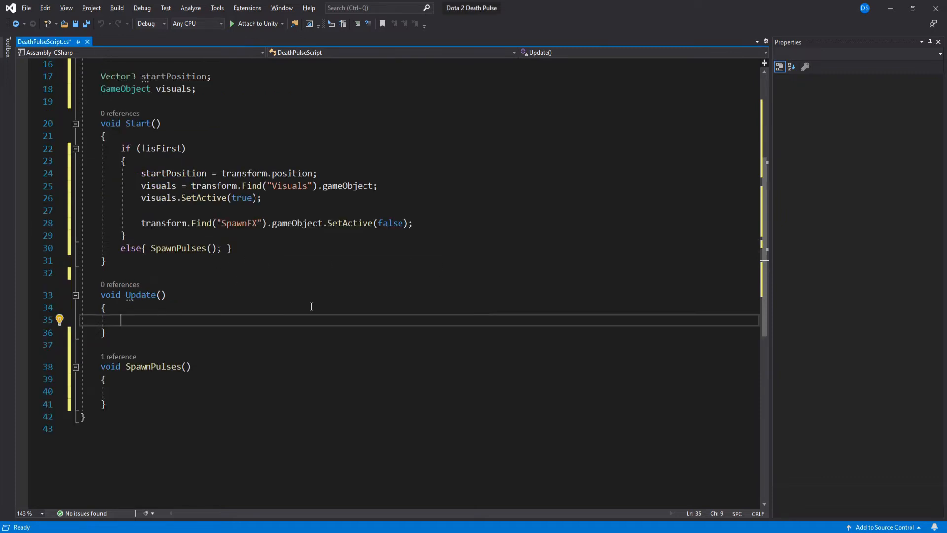
# - In Update, when a target exists, face it and advance startPosition forward by speed
pyautogui.write('if(')
pyautogui.write('transform.')
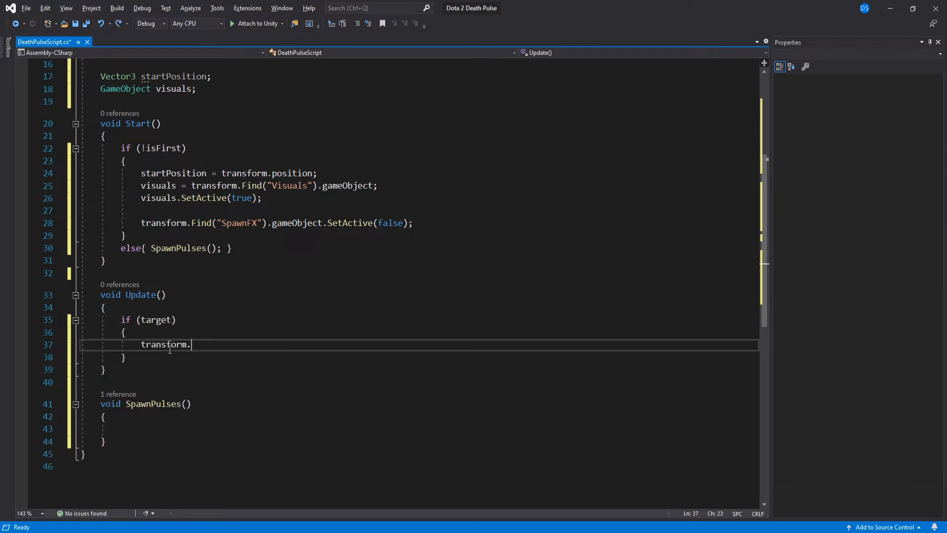
pyautogui.write('LookAt(target);')
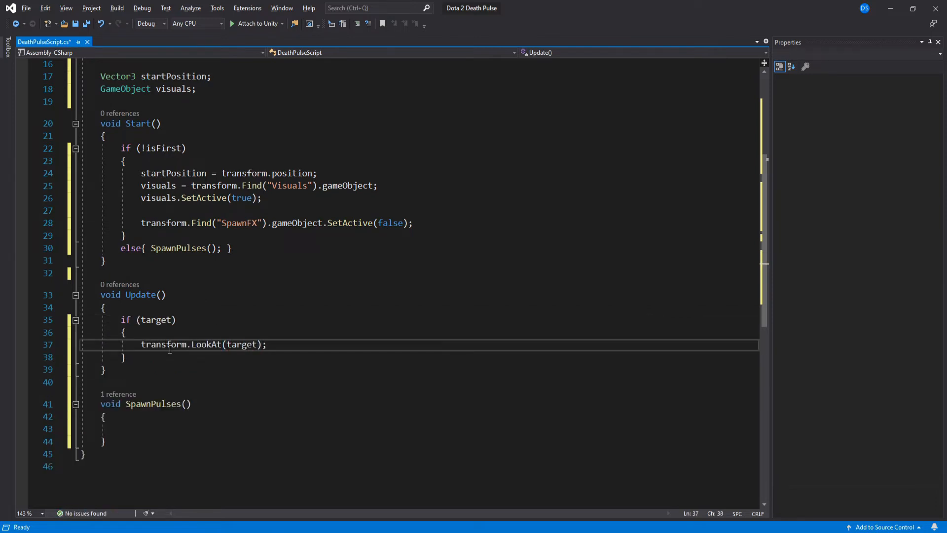
pyautogui.write('startPosition')
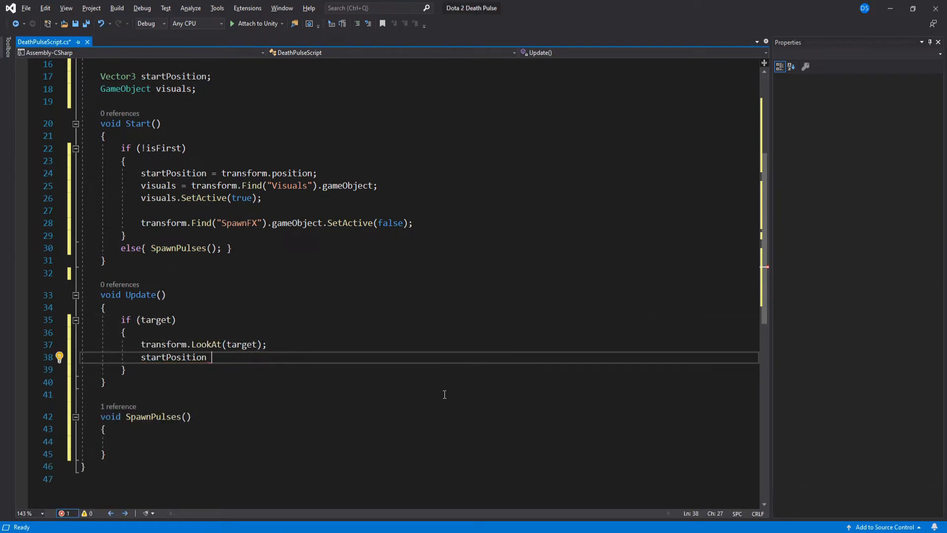
pyautogui.write('+= transform.forward * Time.deltaTime * speed;')
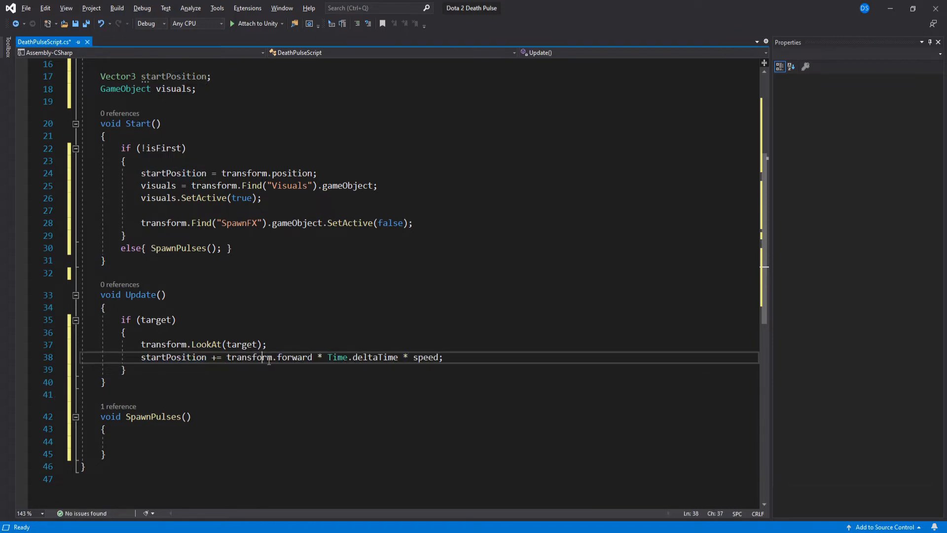
# - Set the position to startPosition plus a Mathf.Sin sideways sway using swaySpeed and swaySize
pyautogui.write('transform.position = po')
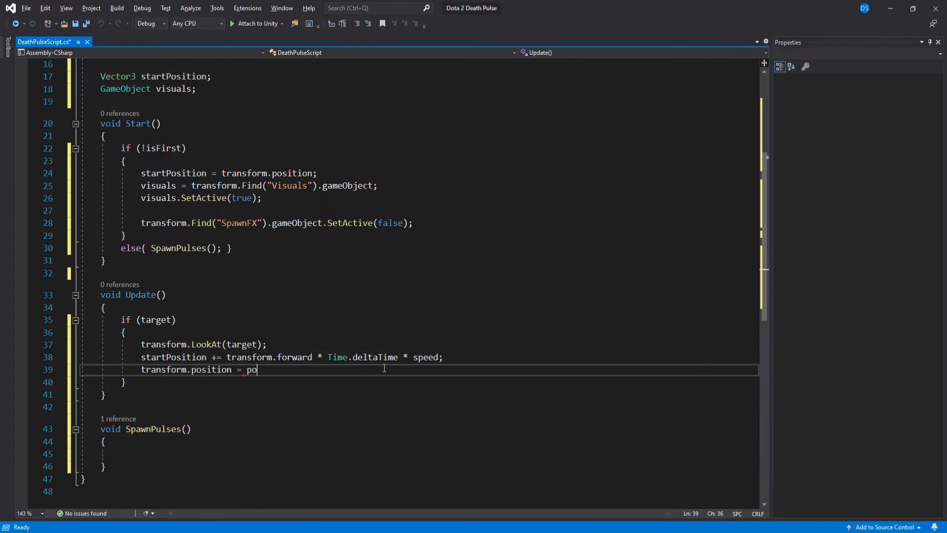
pyautogui.write('startPosition + transform.')
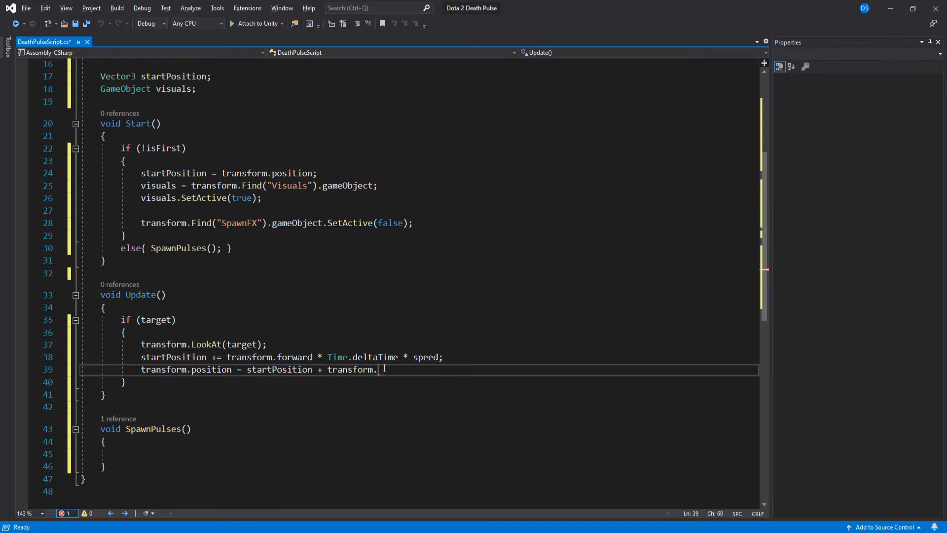
pyautogui.write('right * Mathf.Sin(')
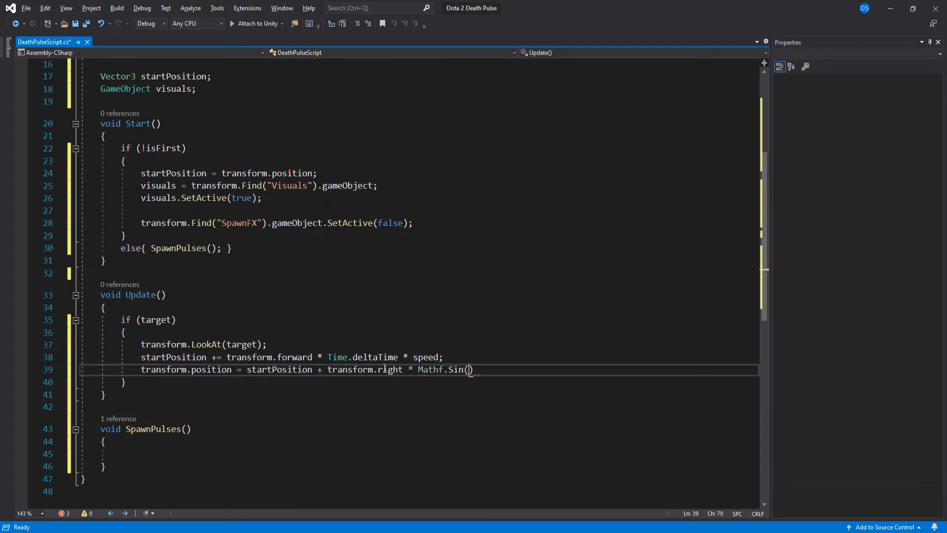
pyautogui.write('Time.time * swaySpeed')
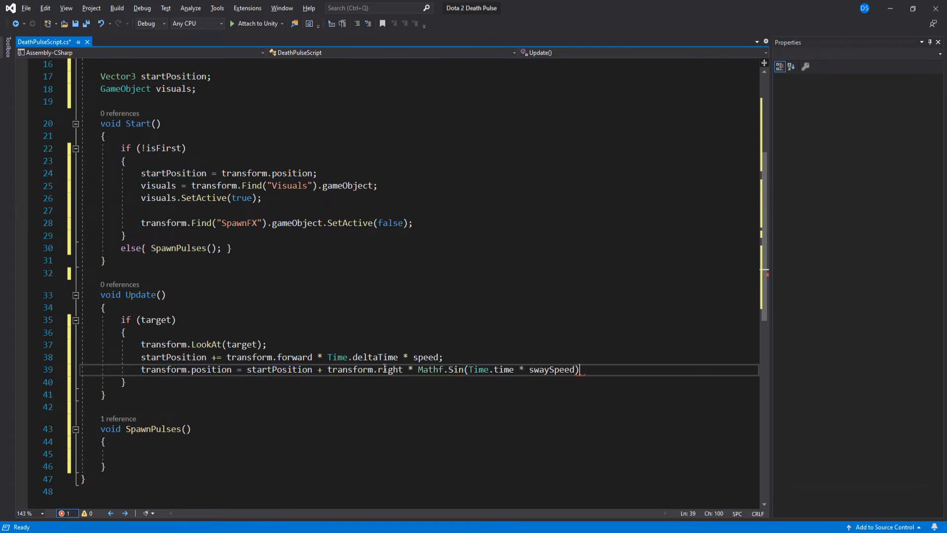
pyautogui.write('* swaySize;')
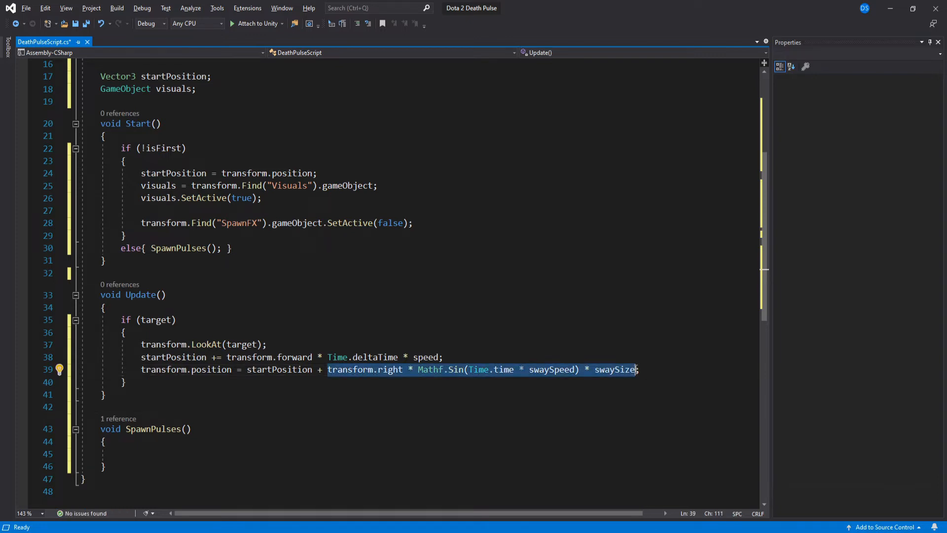
pyautogui.write('var')
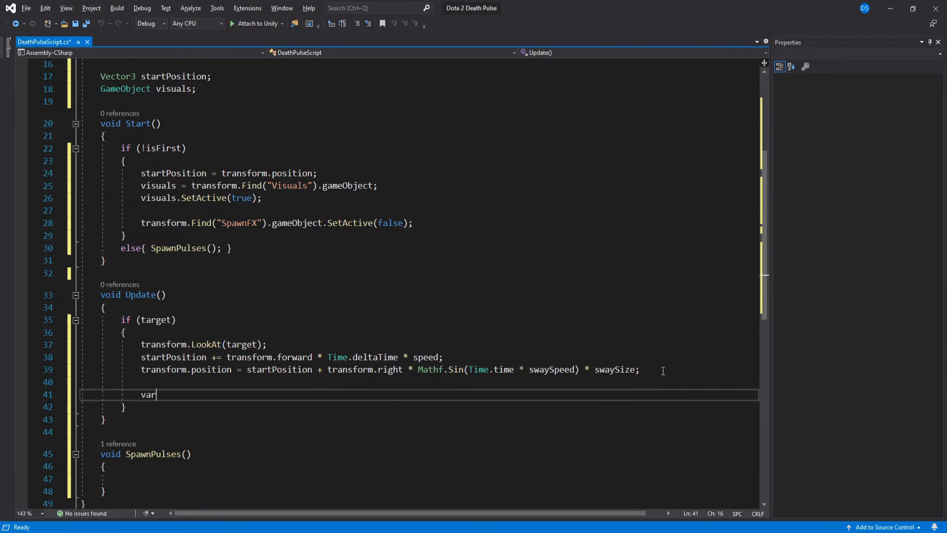
# - Within impactDistance of the target, subtract 1 from its HealthScript health
pyautogui.write('distanceToTarget = Vector3.Distance();')
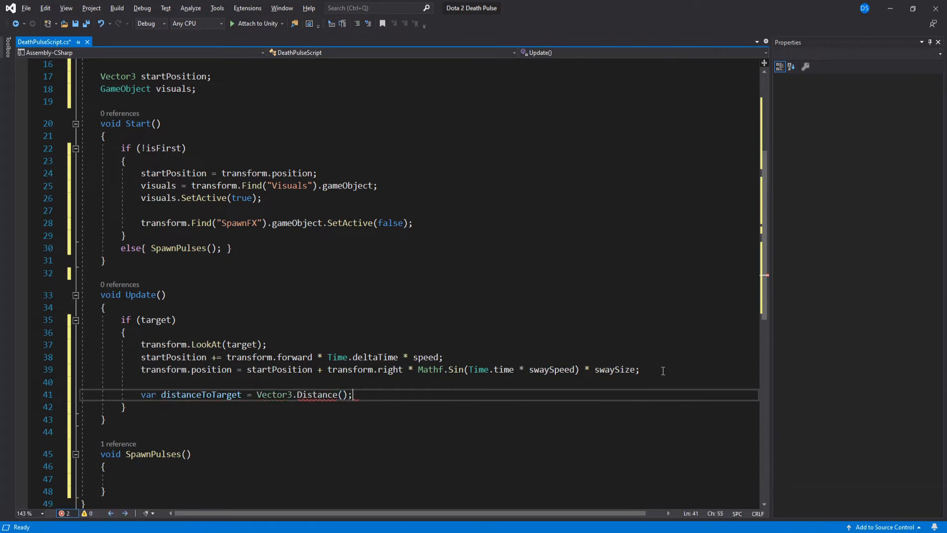
pyautogui.write('transform.position, target.position')
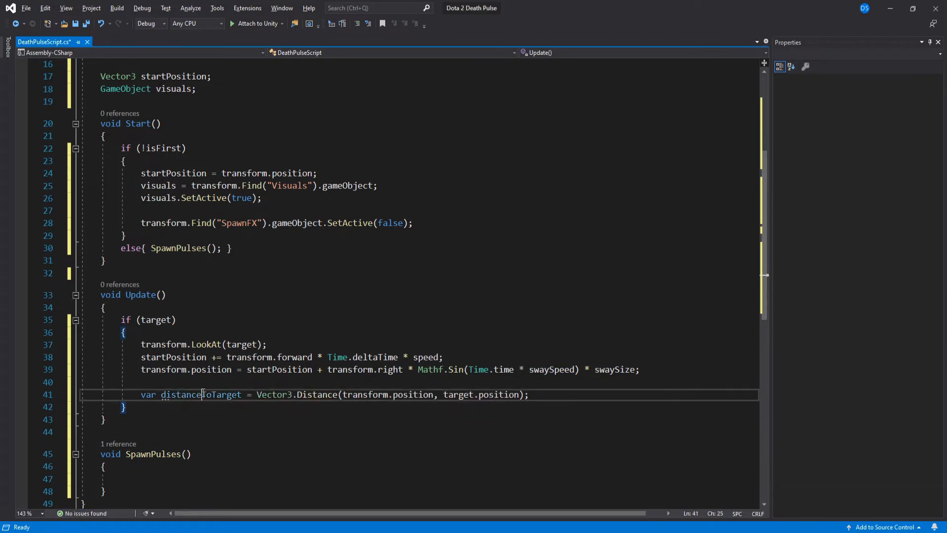
pyautogui.write('if(distanceToTarget )')
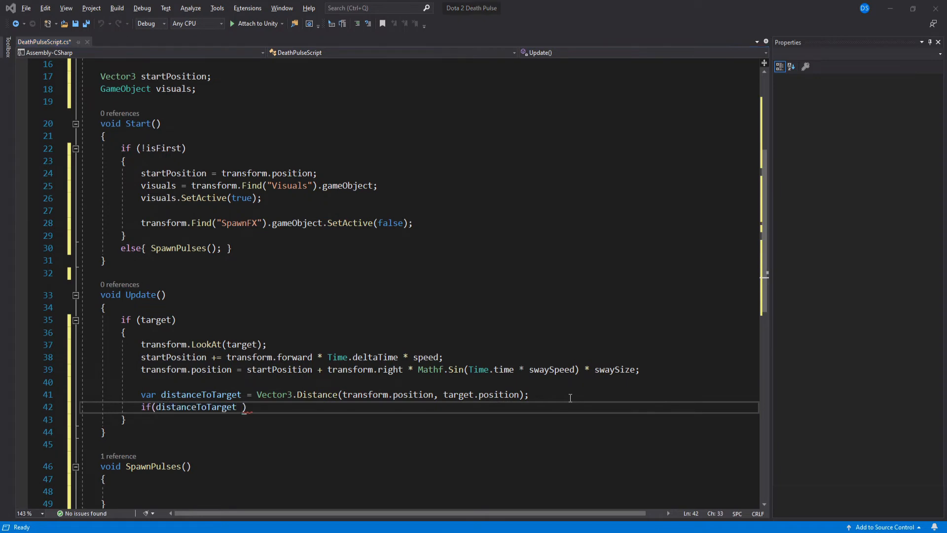
pyautogui.write('< impactDistance)')
pyautogui.write('{')
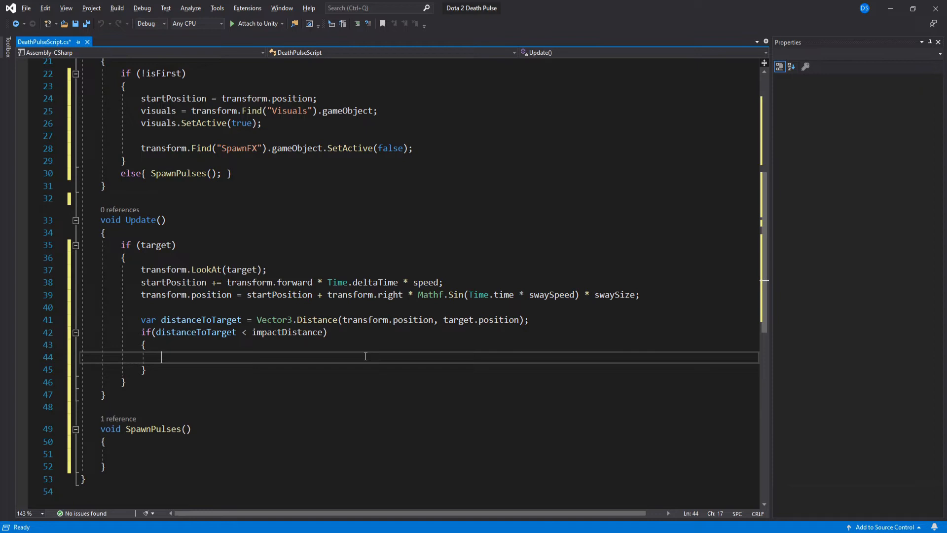
pyautogui.write('//WE DAMAGE ENEMIES HERE')
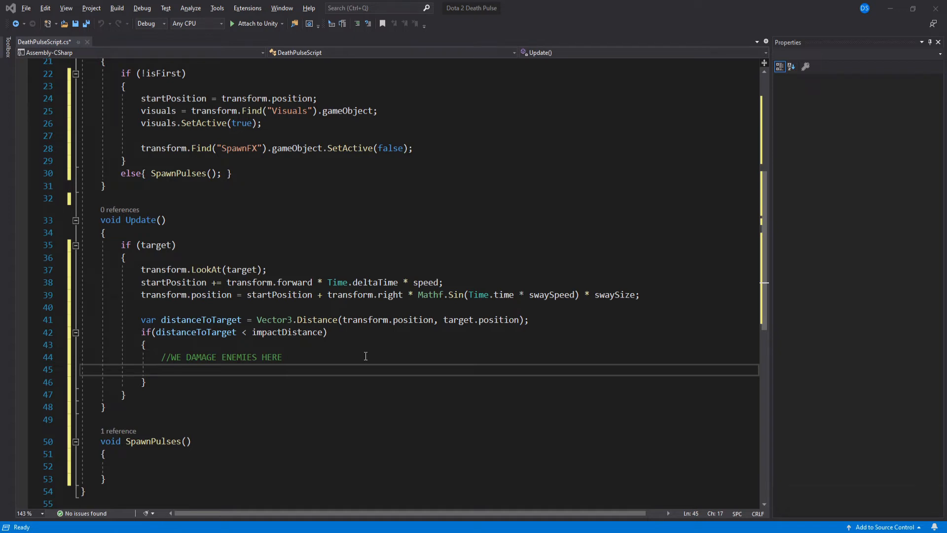
pyautogui.write('target.GetComponent<HealthScript>().health -=')
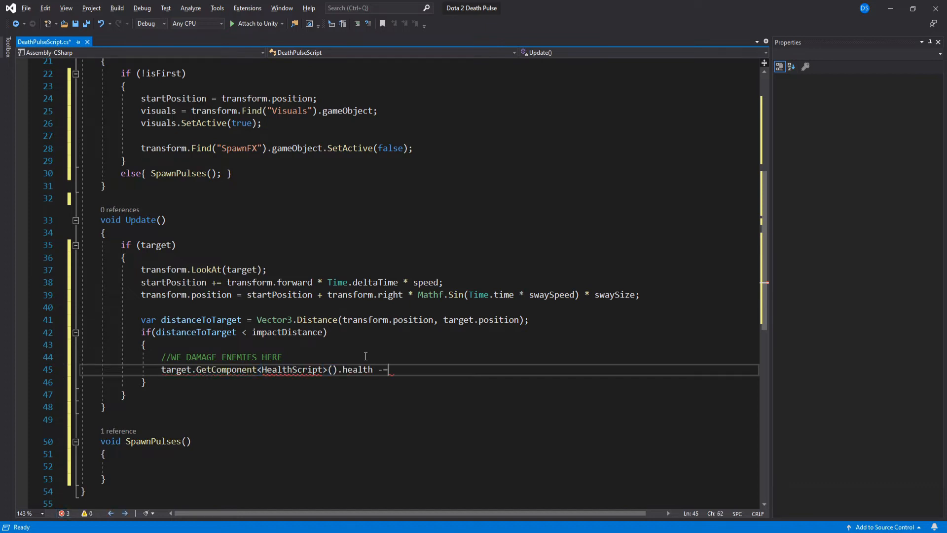
pyautogui.write('1;')
pyautogui.write('transform.Find("')
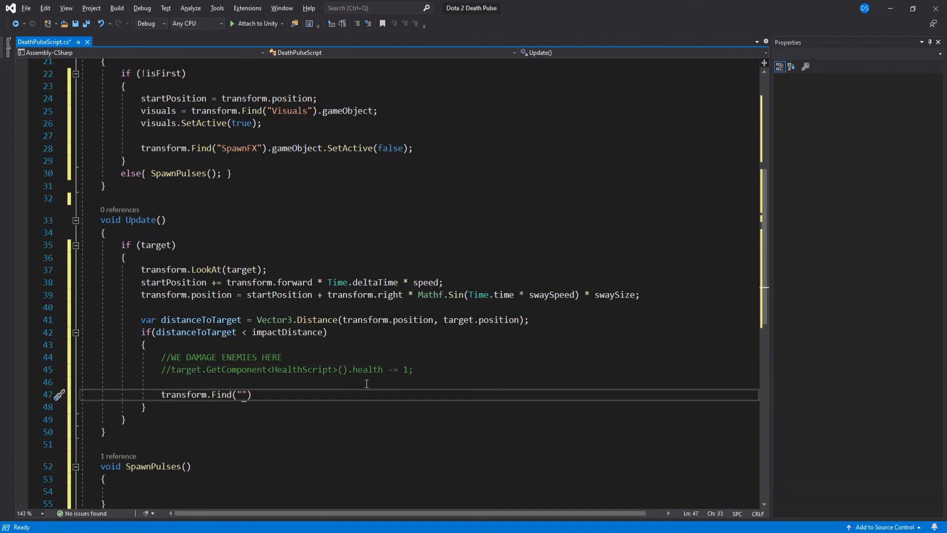
# - On impact enable ImpactFX, hide visuals, clear target, destroy the pulse, and save
pyautogui.write('ImpactFX").gameObject.SetActive(true);')
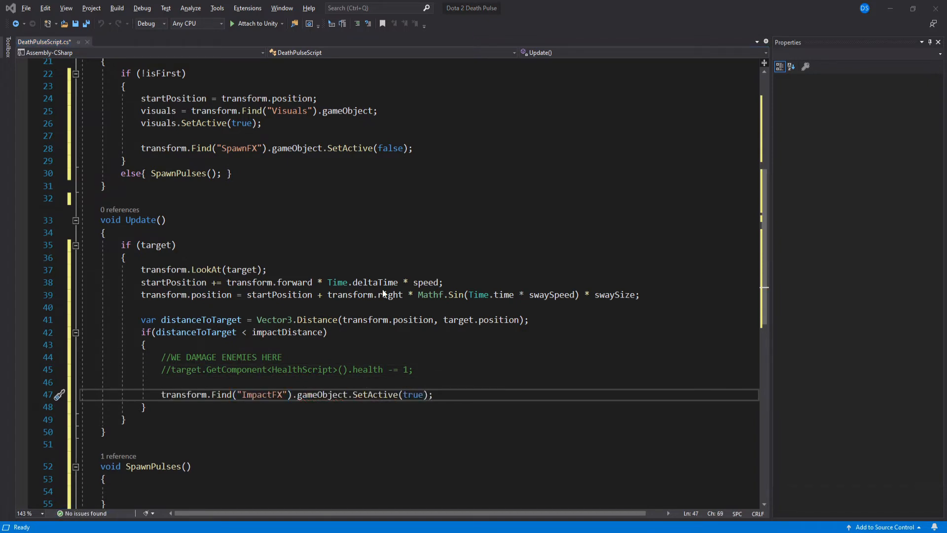
pyautogui.press('ctrl+s')
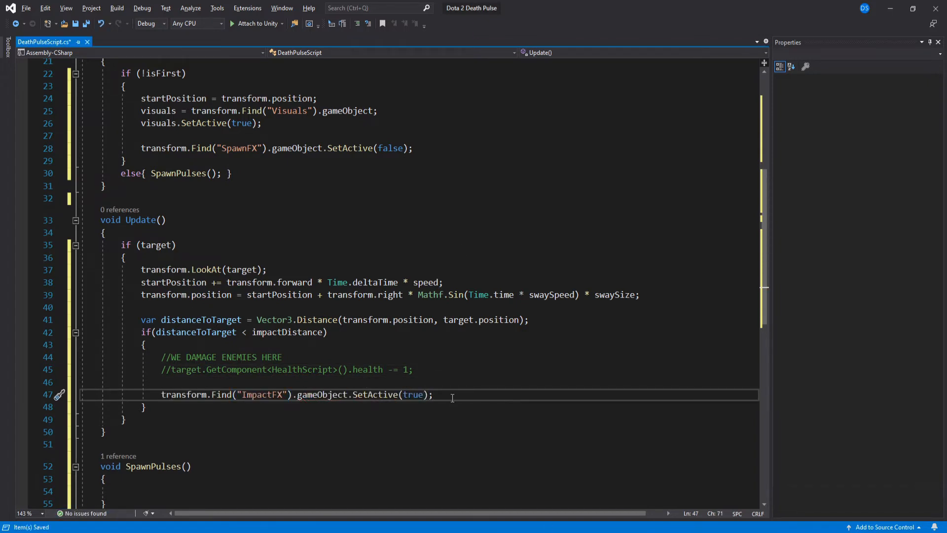
pyautogui.write('visuals.SetActive();')
pyautogui.write('target')
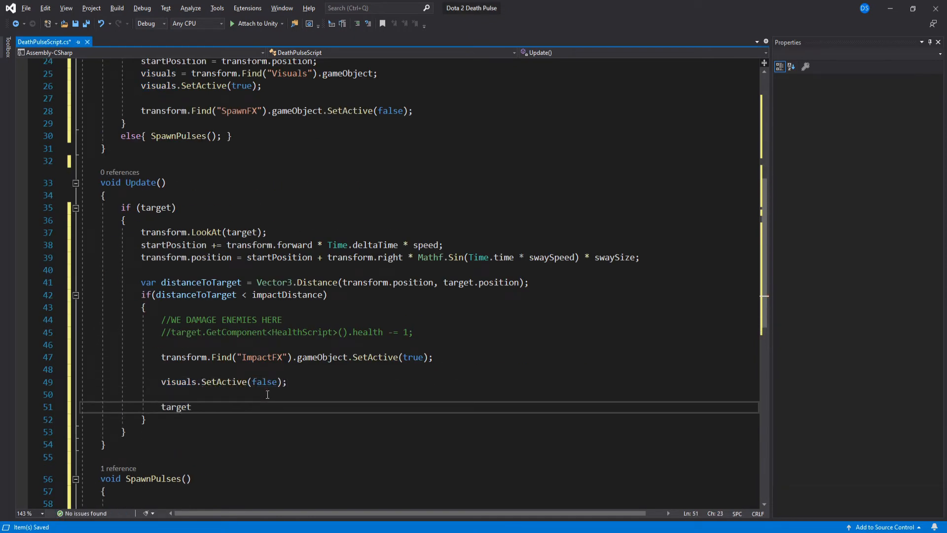
pyautogui.write('= null;')
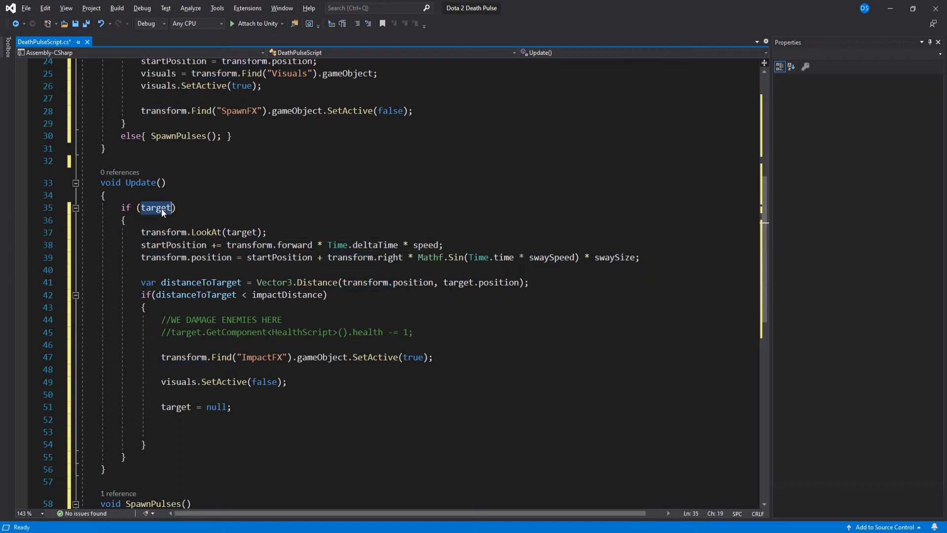
pyautogui.write('destr')
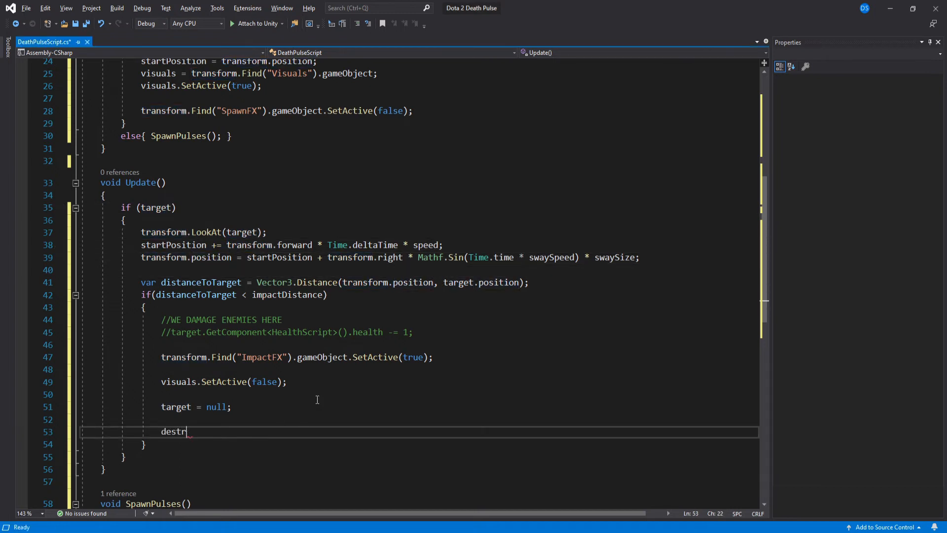
pyautogui.write('oy(gameo);')
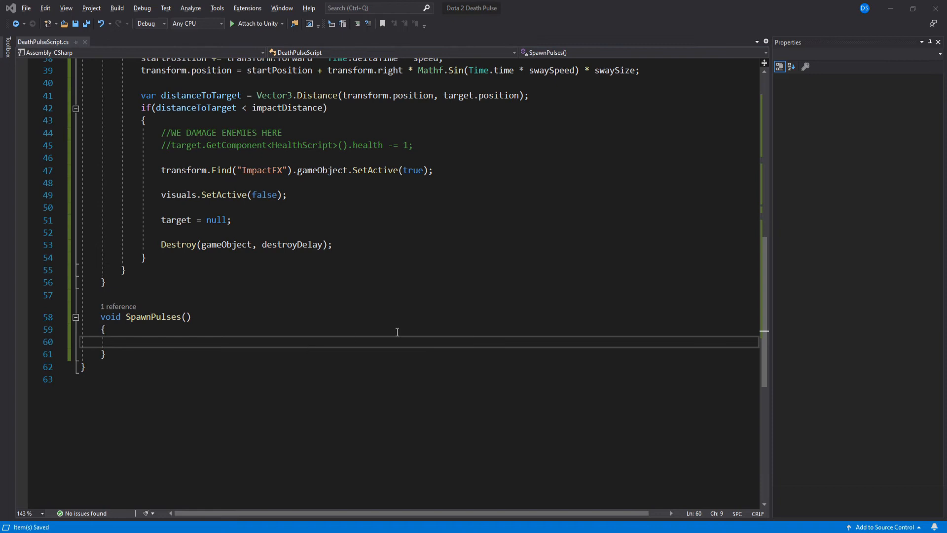
# - Store Physics.OverlapSphere(transform.position, radius) results in the Collider[] potentialEnemies
pyautogui.write('Collider[] potentialEnemies = Physics')
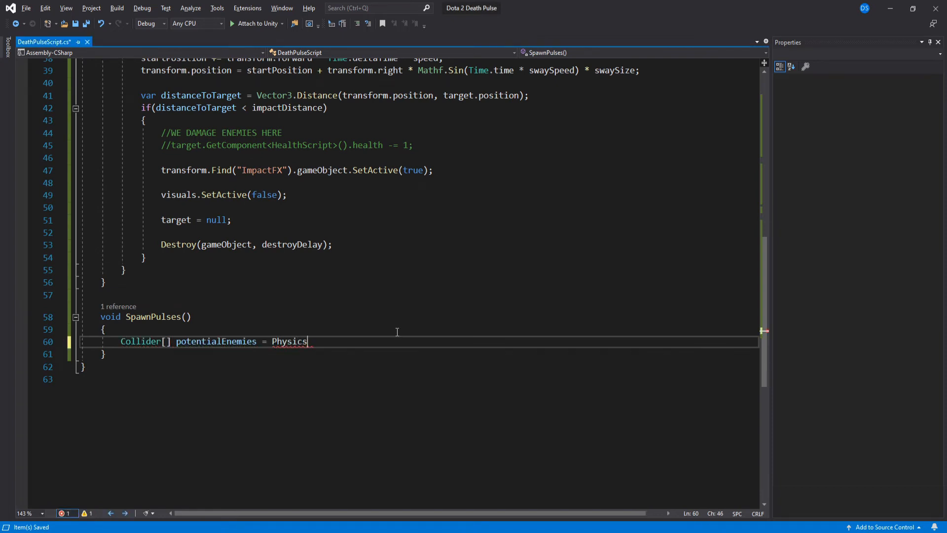
pyautogui.write('.OverlapSphere(transform.position, radius);')
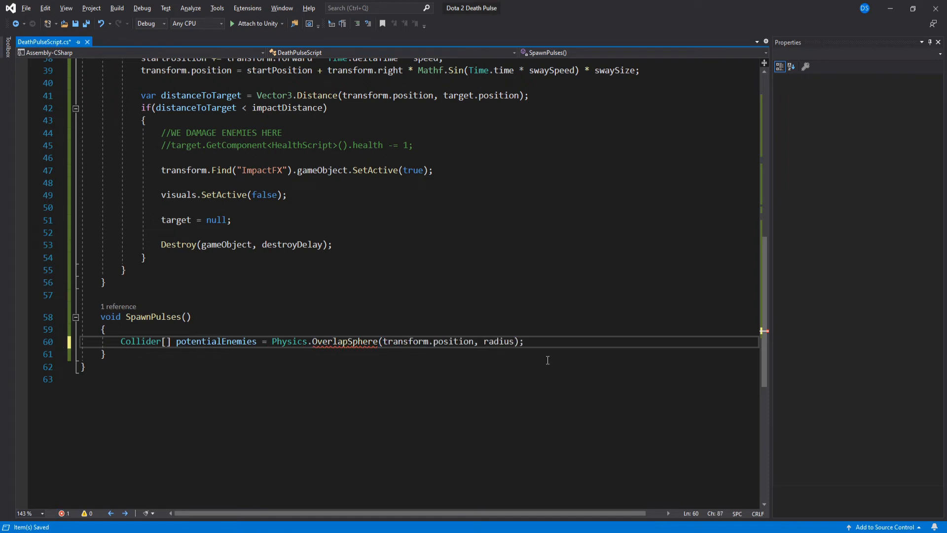
pyautogui.press('enter')
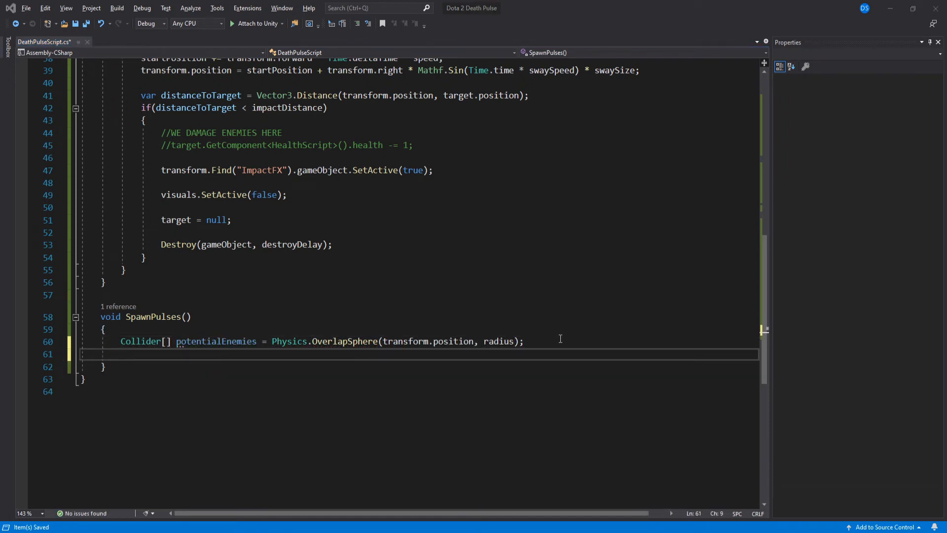
# - Declare tempCol and loop over potentialEnemies.Length, swapping entries with random indices
pyautogui.write('Collider tempCol;')
pyautogui.write('int random = Random.Range(0, );')
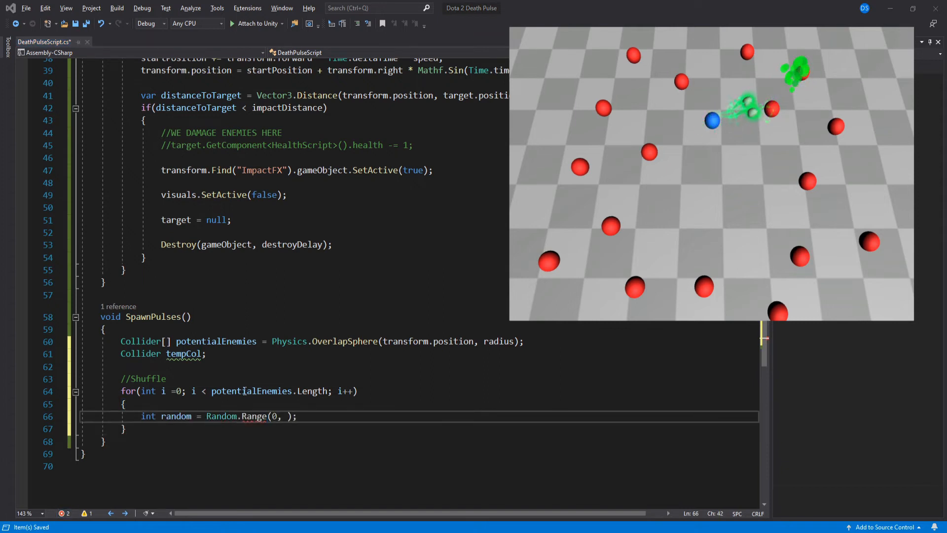
pyautogui.write('potentialEnemies.Length')
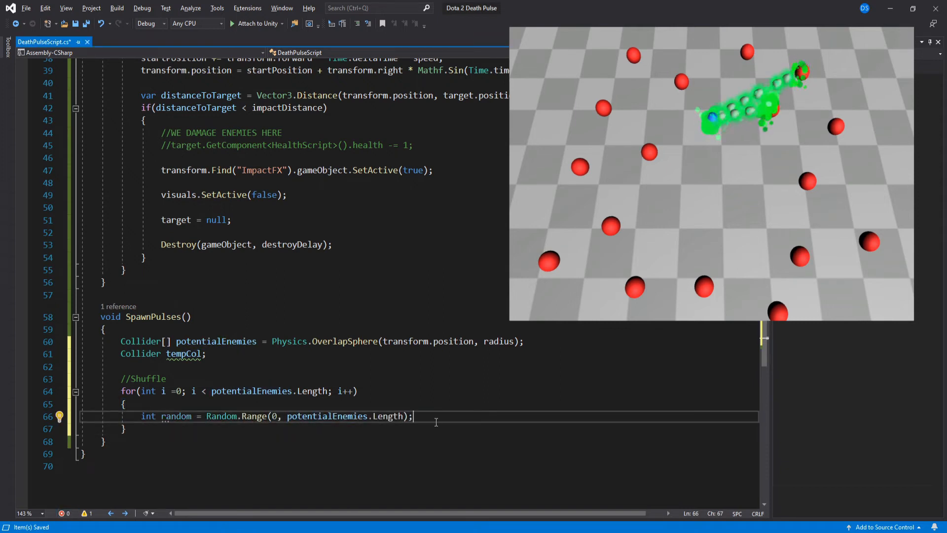
pyautogui.write('tempCol = potentialEnemies')
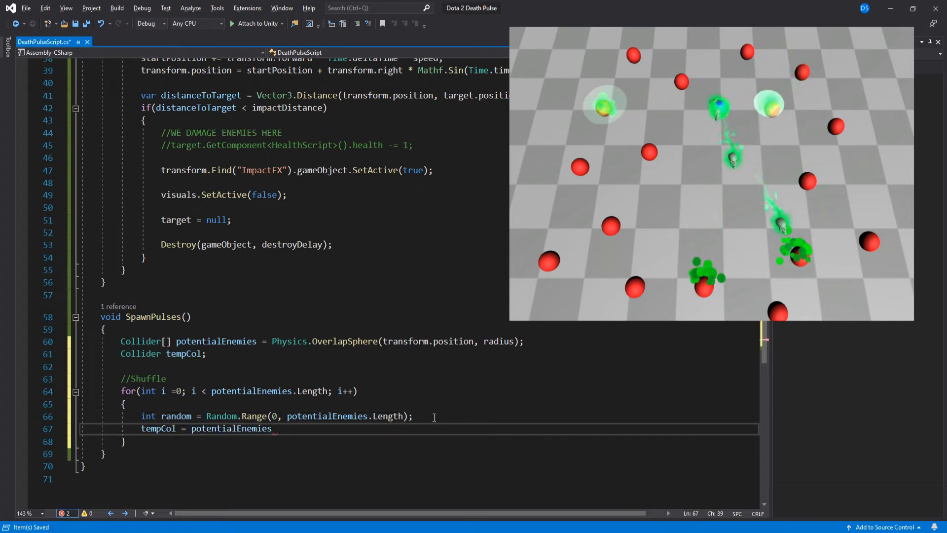
pyautogui.write('[random];')
pyautogui.write('potentialEnemies[random] = potentialEnemies[i];')
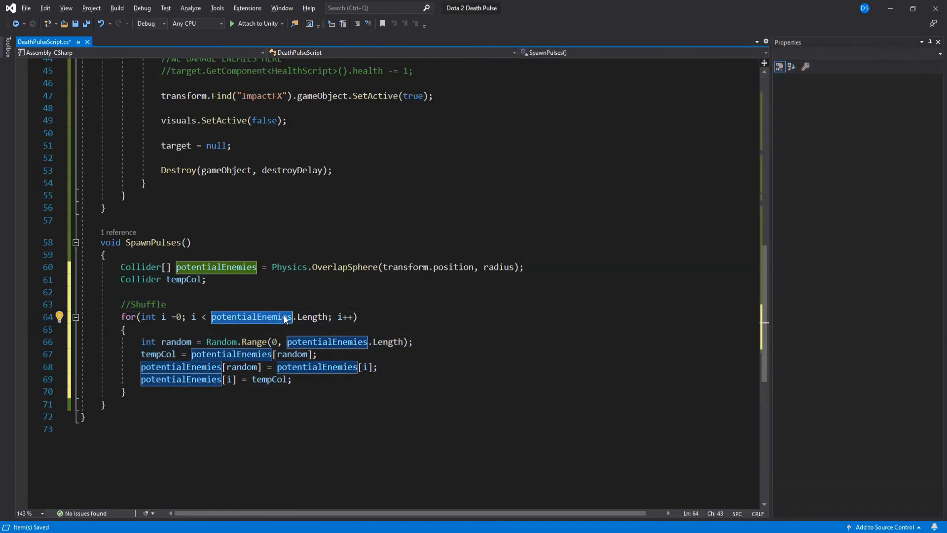
# - Add a foreach over potentialEnemies that instantiates a pulse for each non-null enemy Rigidbody
pyautogui.write('fr')
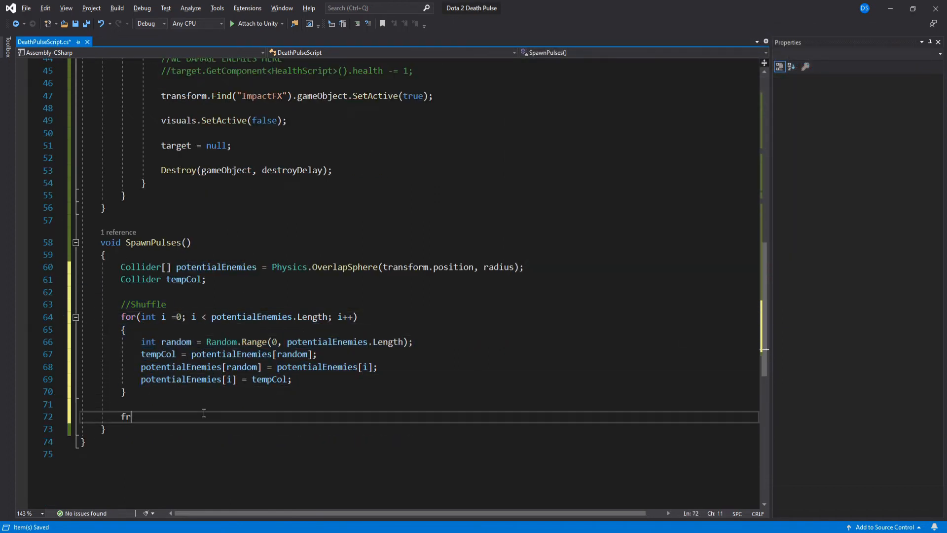
pyautogui.write('oreach(Collider col in potentialEnemies)')
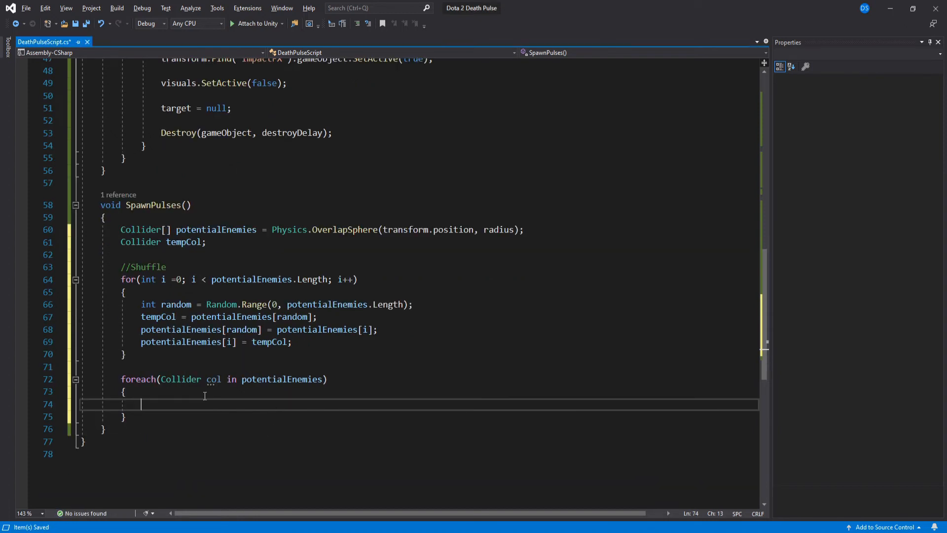
pyautogui.write('HealthScript')
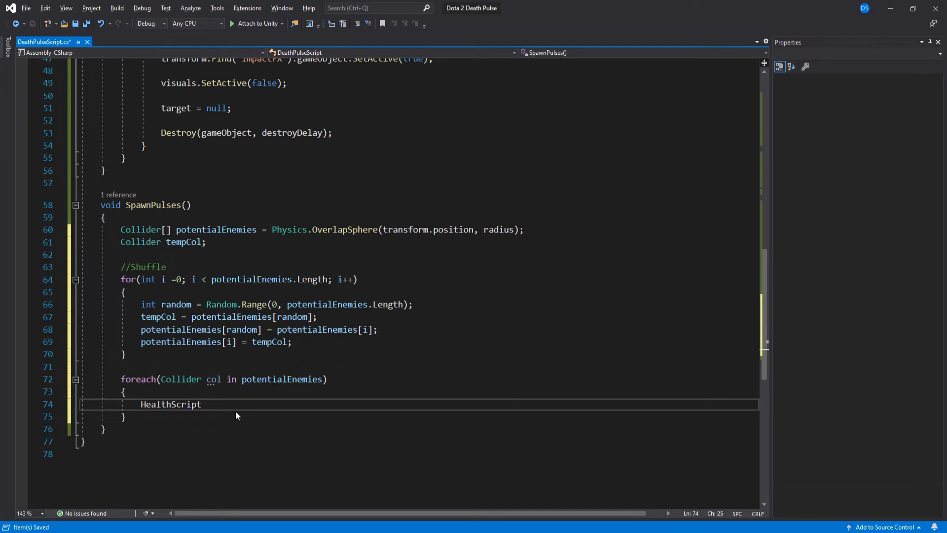
pyautogui.write('Rigidbody enemy = col.GetComponent<Rigidbody>();')
pyautogui.write('if')
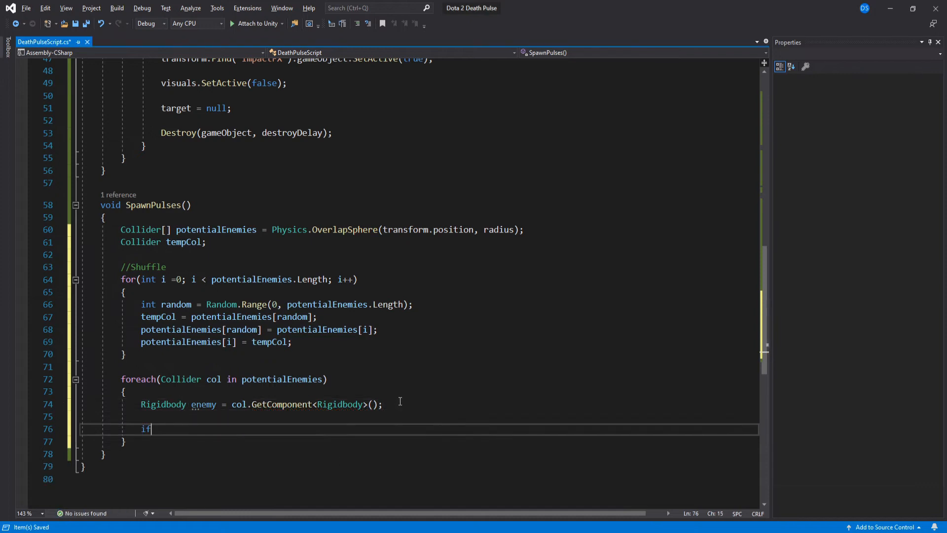
pyautogui.write('(enemy != null)')
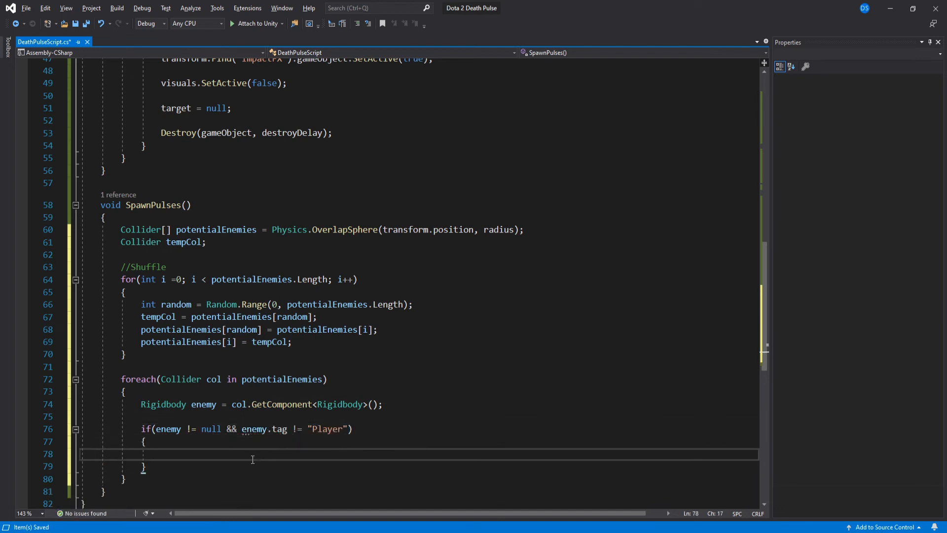
pyautogui.write('var pulse = Instantiate();')
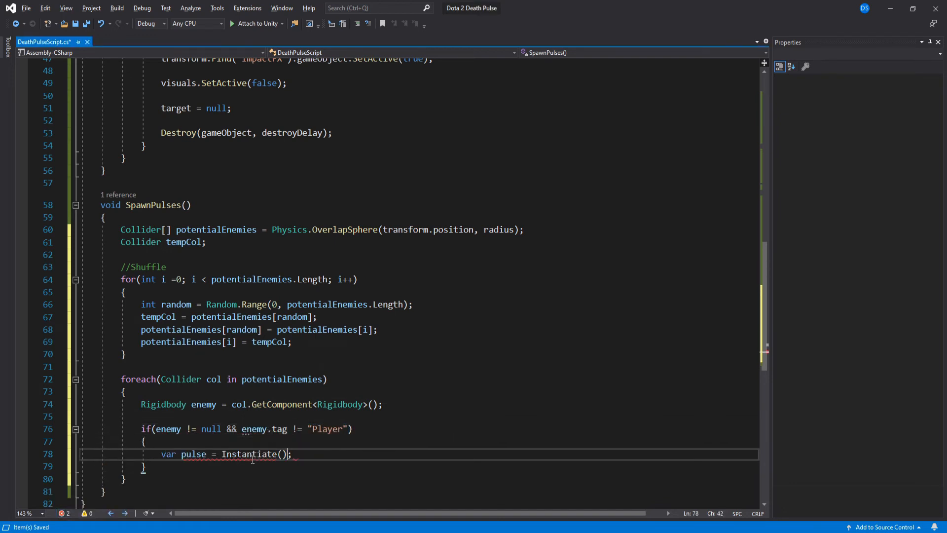
pyautogui.write('gameObject, transform.position, Quaternion.identity')
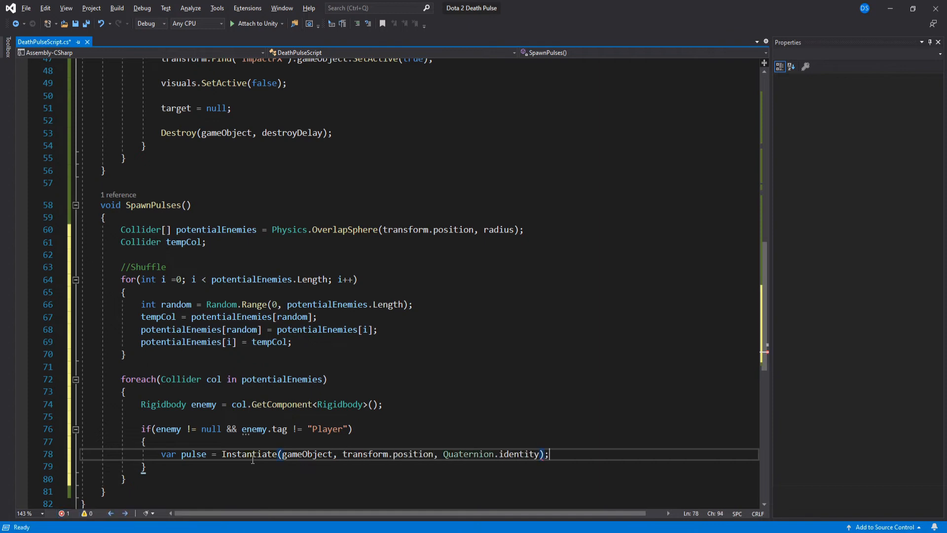
pyautogui.doubleClick(307, 454)
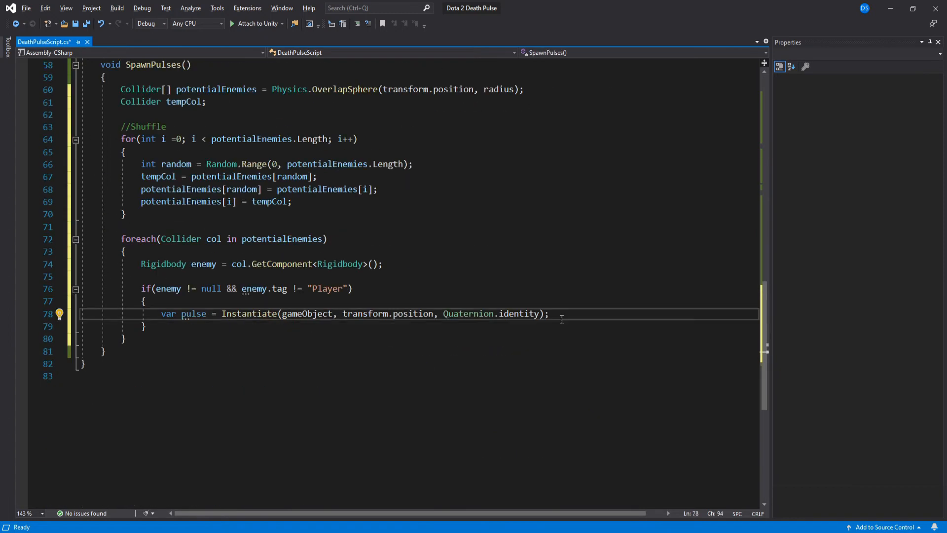
# - Set each spawned pulse's isFirst to false and its target to enemy.transform
pyautogui.write('pulse.GetComponent<DeathPulseScript>().isFirst')
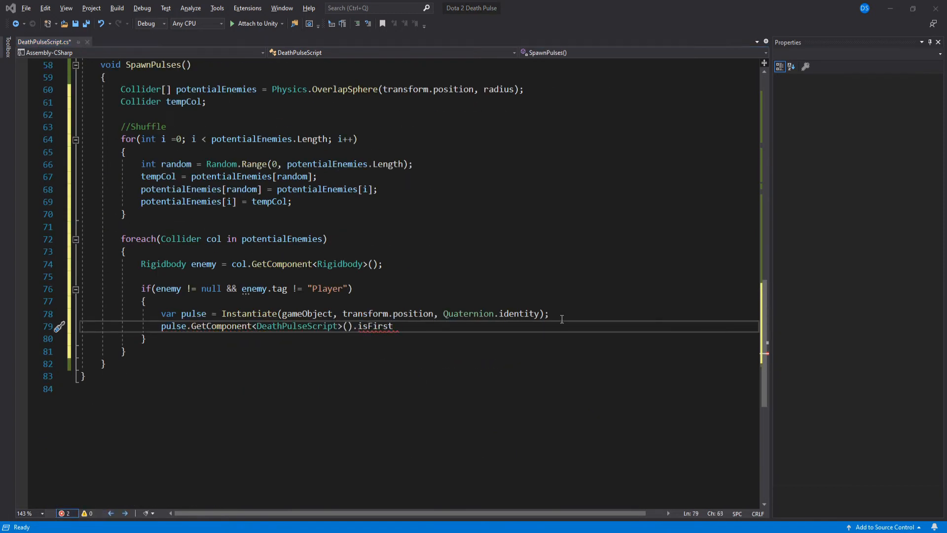
pyautogui.write('= false;')
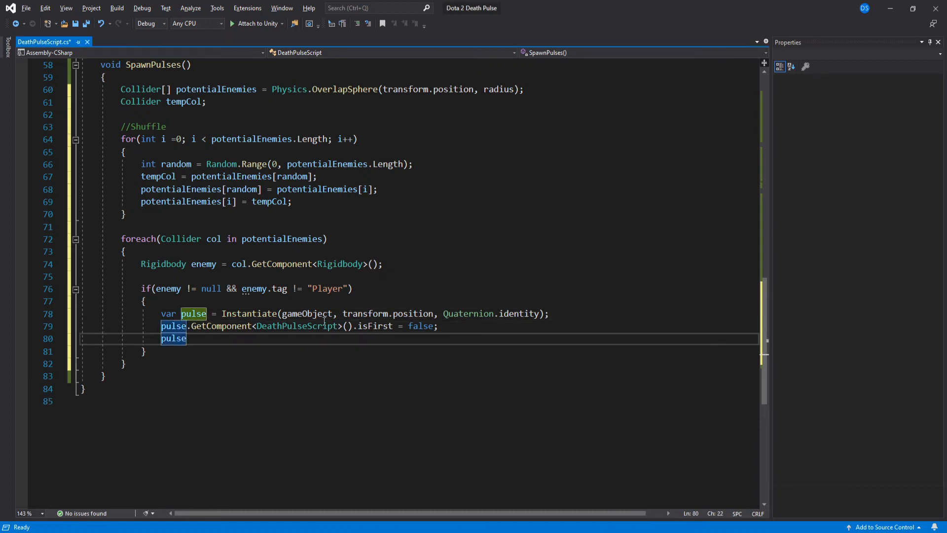
pyautogui.write('.GetComponent<DeathPulseScript>().target =')
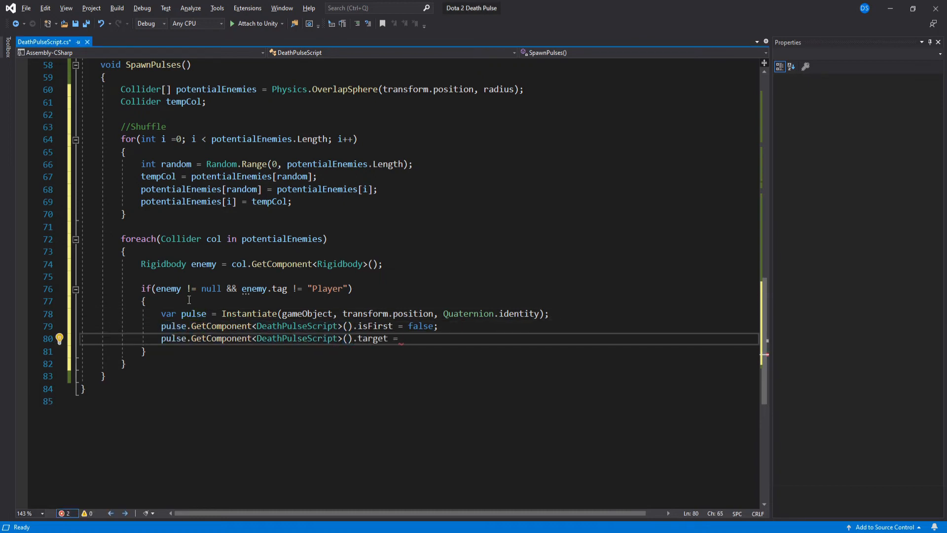
pyautogui.write('enemy.transform;')
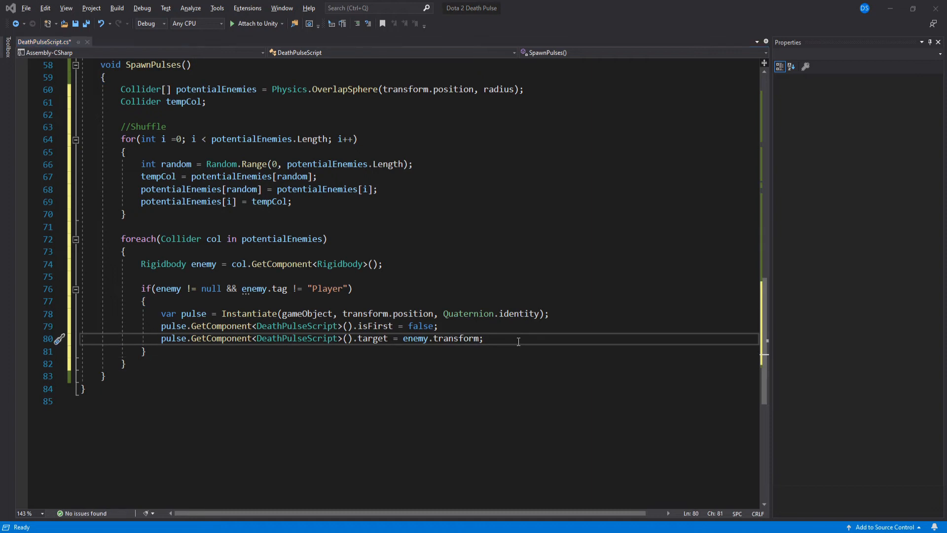
# - Decrement limit per pulse, break when it reaches 0, and save the script
pyautogui.write('limit')
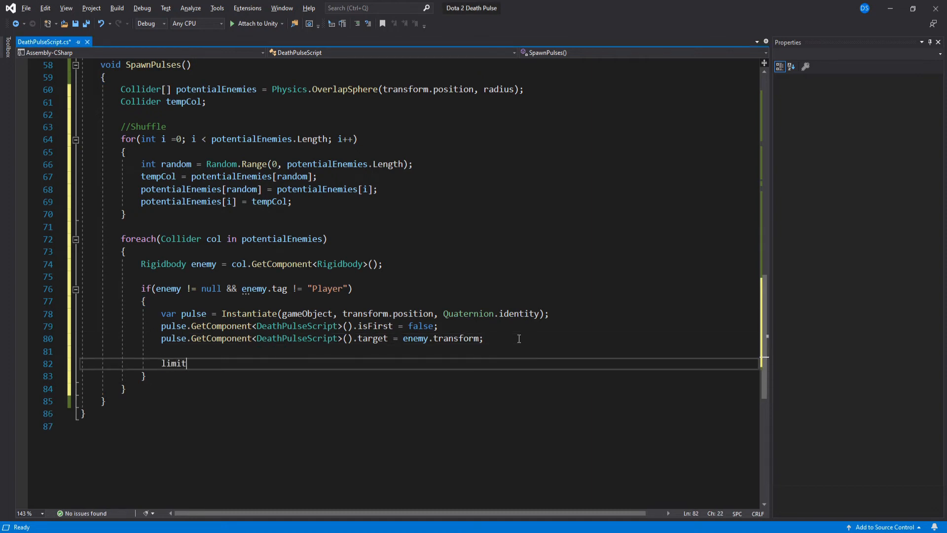
pyautogui.write('-= 1;')
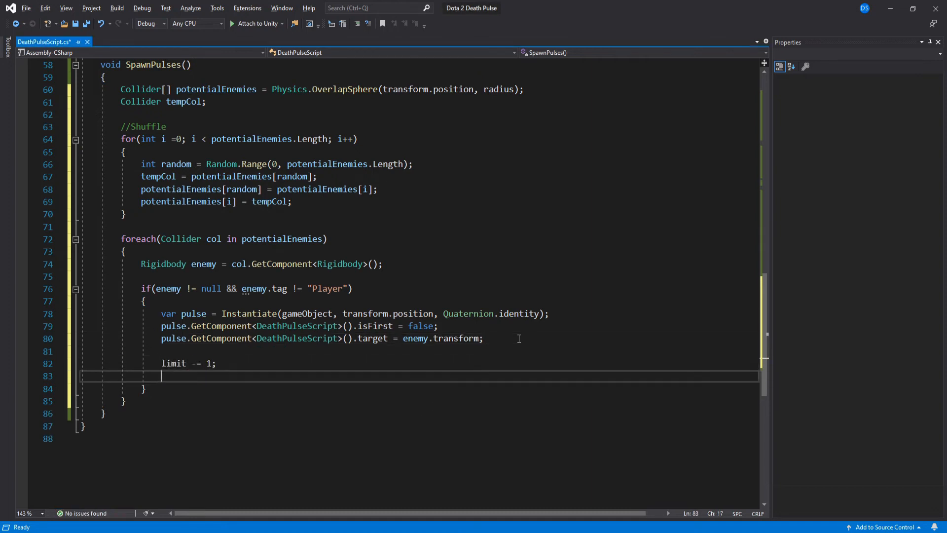
pyautogui.write('if(limit <=')
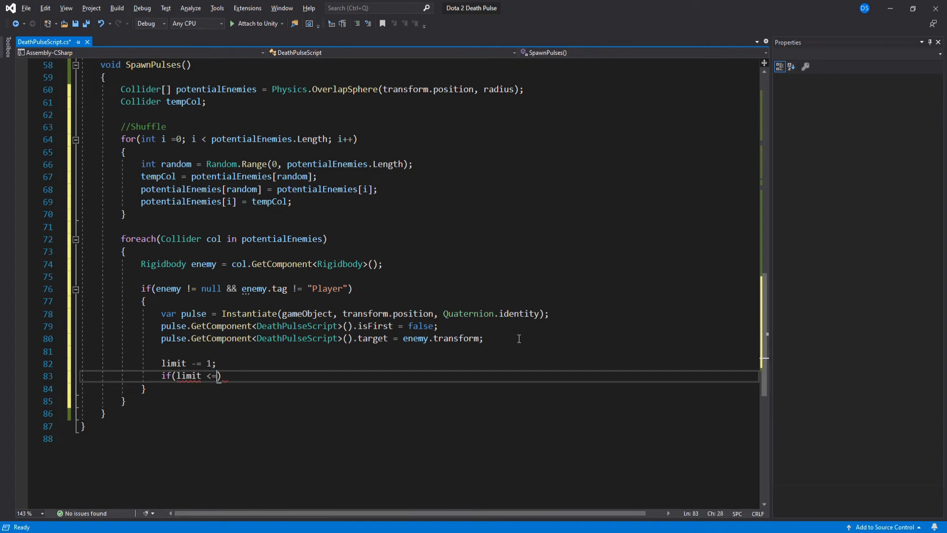
pyautogui.write('0) { }')
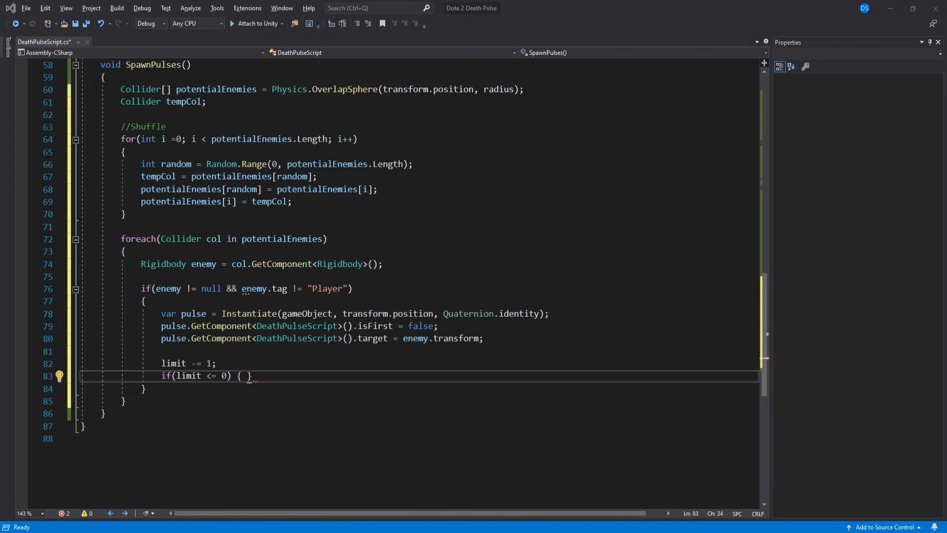
pyautogui.write('break;')
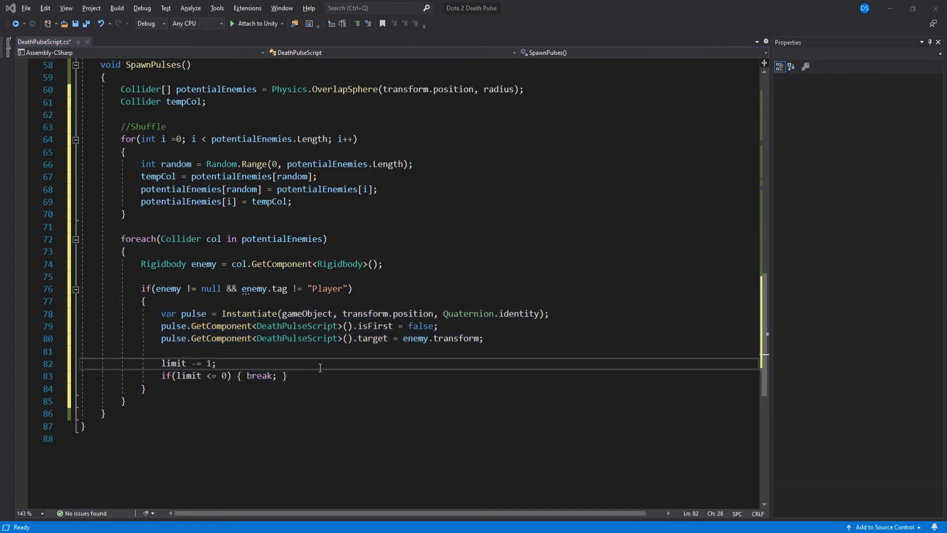
pyautogui.press('ctrl+s')
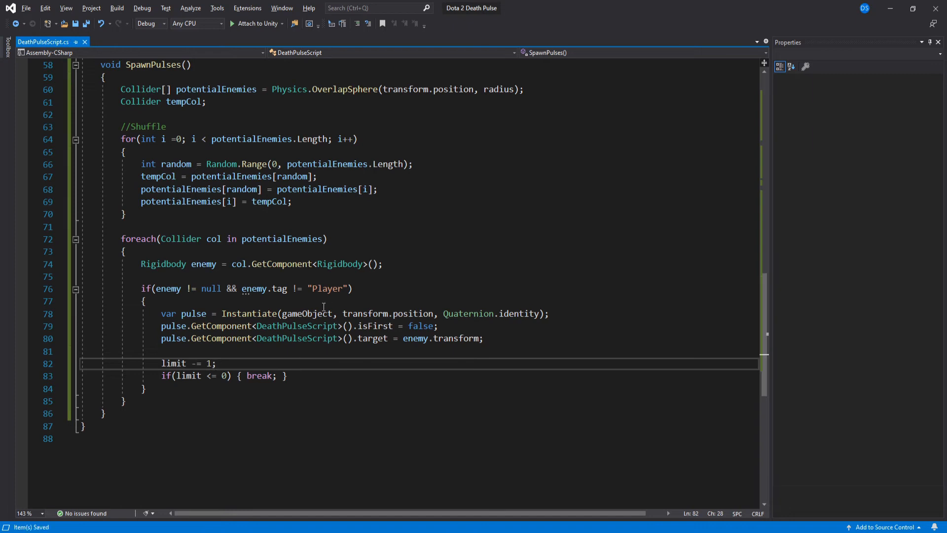
# - Enable Is First on DeathPulse, make it a prefab, and assign it to the Player's controller
pyautogui.click(45, 40)
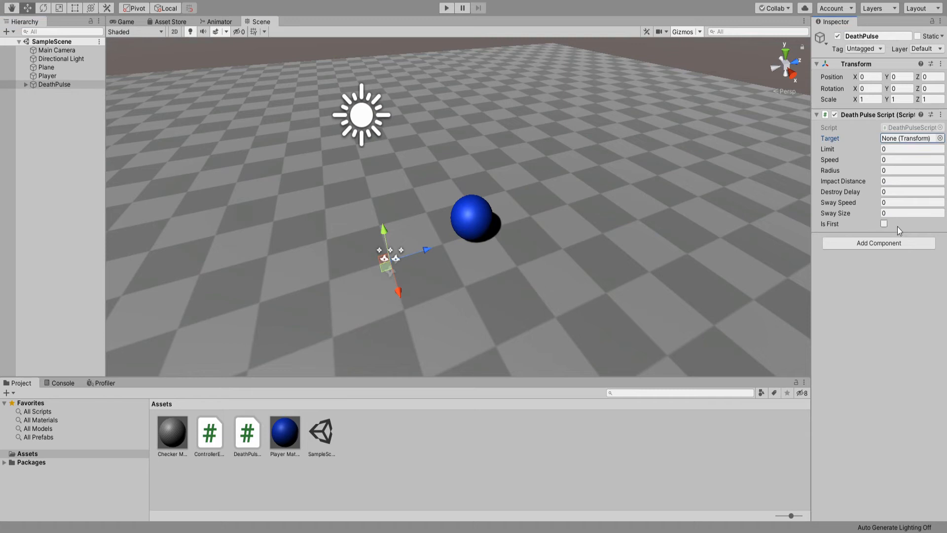
pyautogui.moveTo(848, 227)
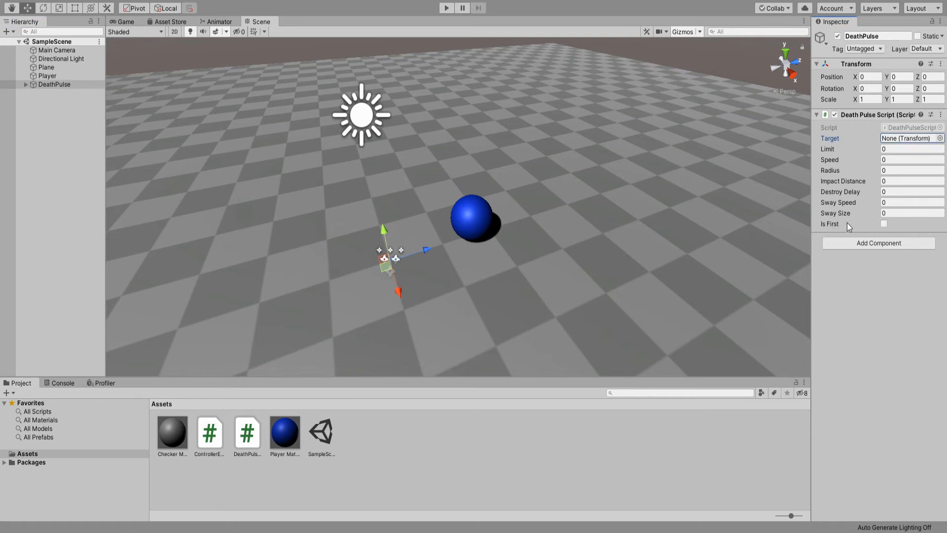
pyautogui.click(884, 224)
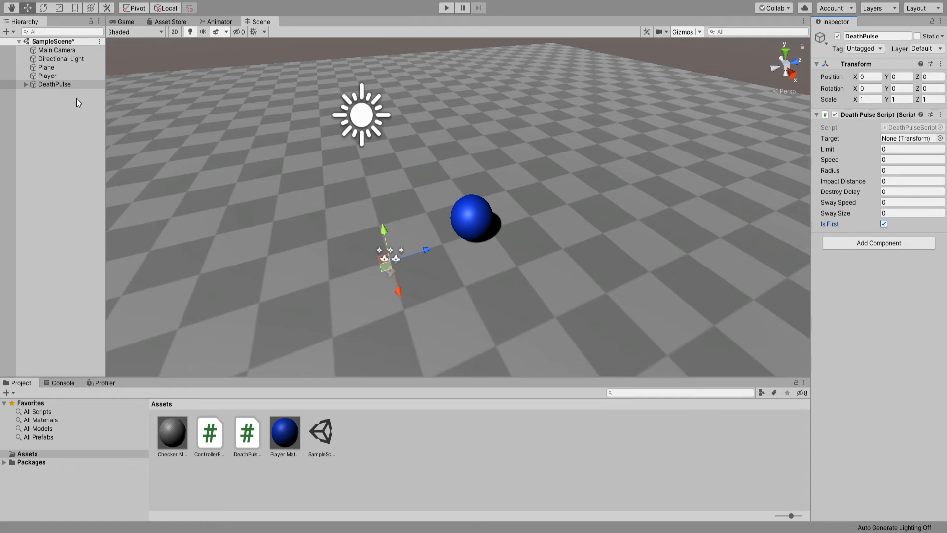
pyautogui.click(883, 224)
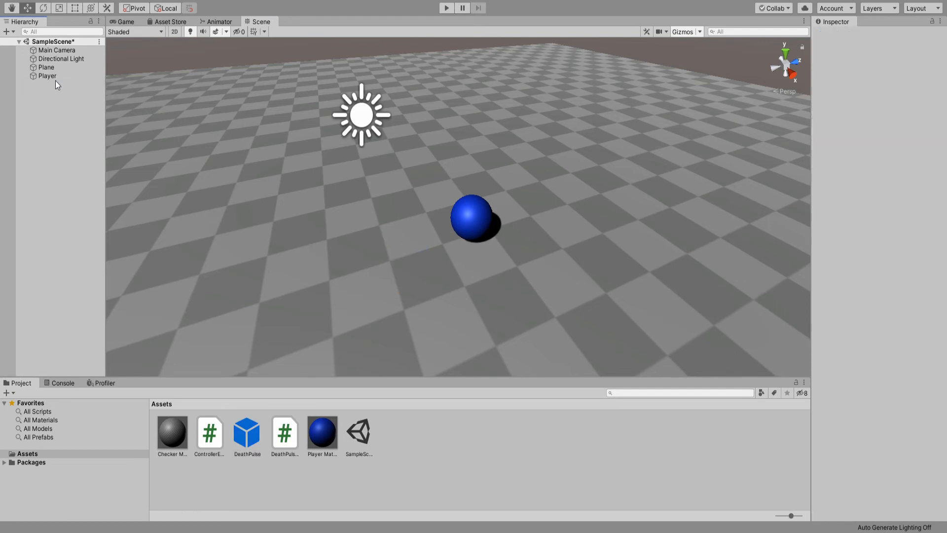
pyautogui.click(46, 76)
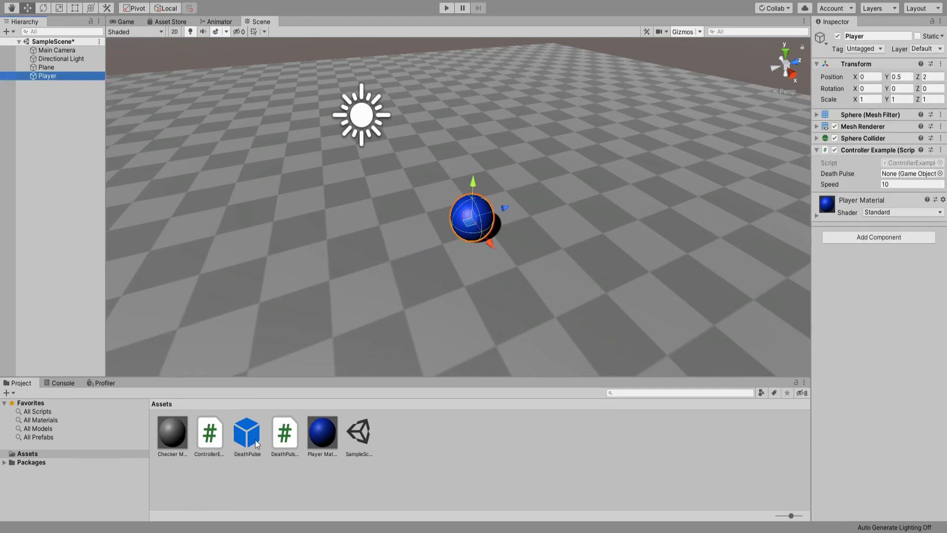
pyautogui.moveTo(247, 433); pyautogui.dragTo(900, 173)
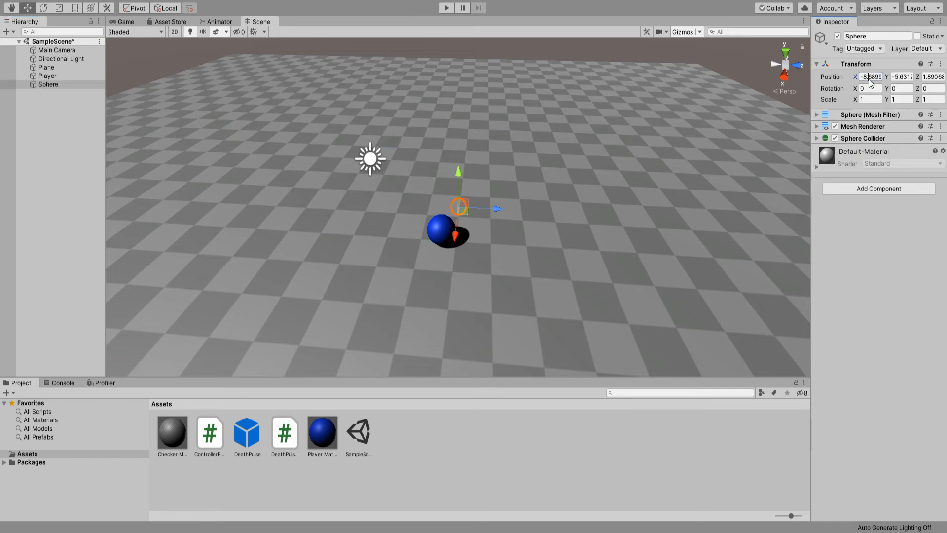
# - Set the enemy sphere's Y position to 0.5 and select one of the spawned spheres
pyautogui.write('0.5')
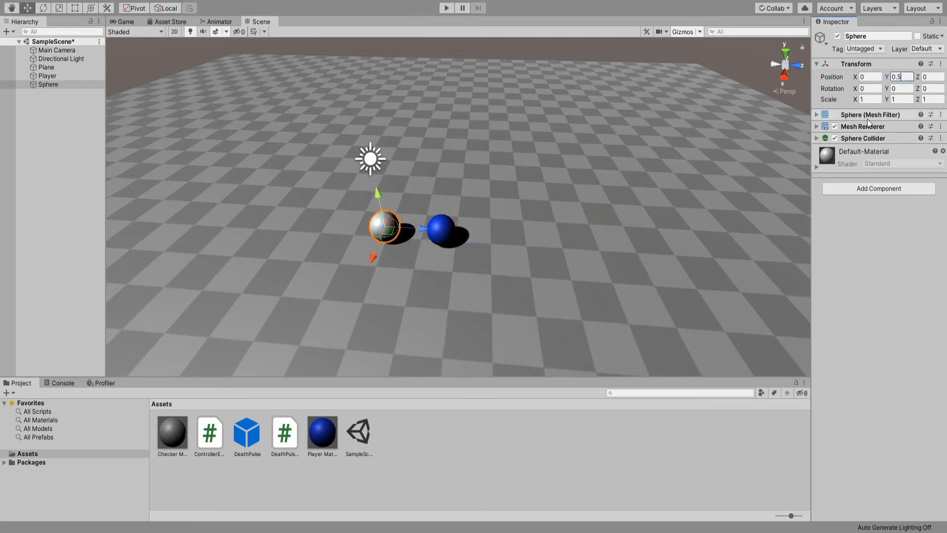
pyautogui.click(878, 188)
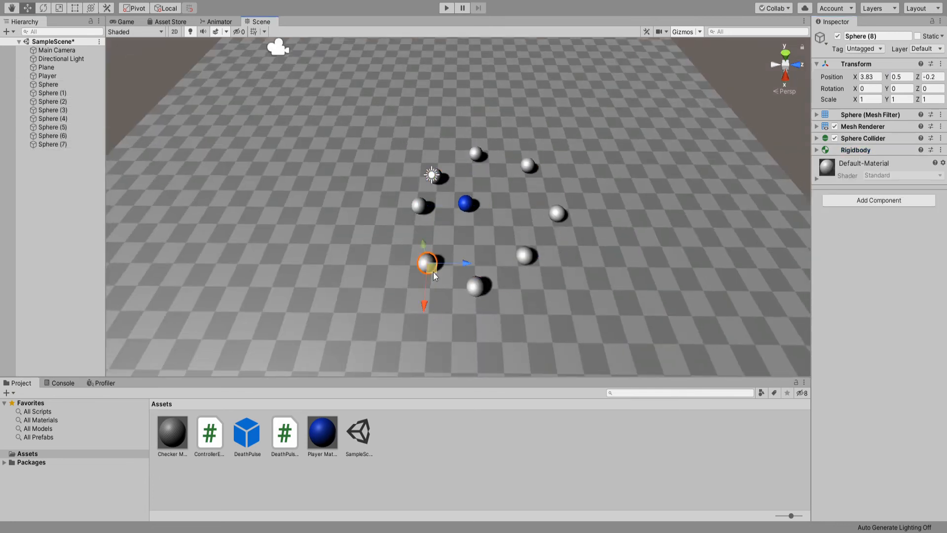
pyautogui.click(446, 8)
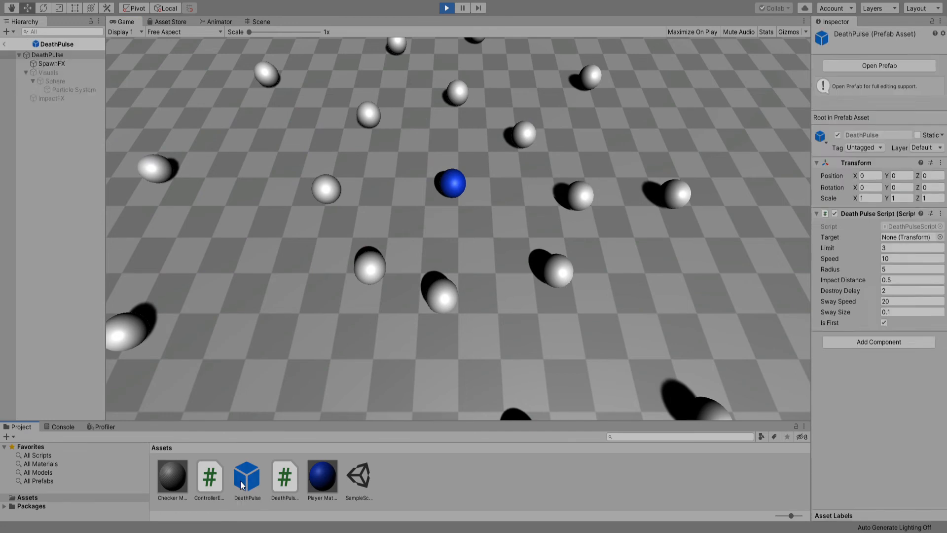
# - Adjust the DeathPulse prefab's SpawnFX shape thickness and set its duration to 1.00
pyautogui.click(261, 21)
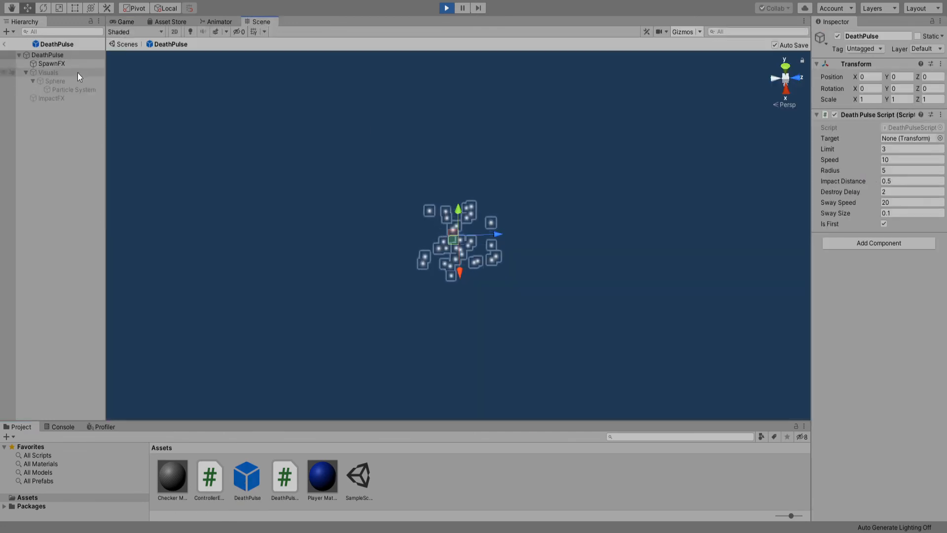
pyautogui.click(51, 64)
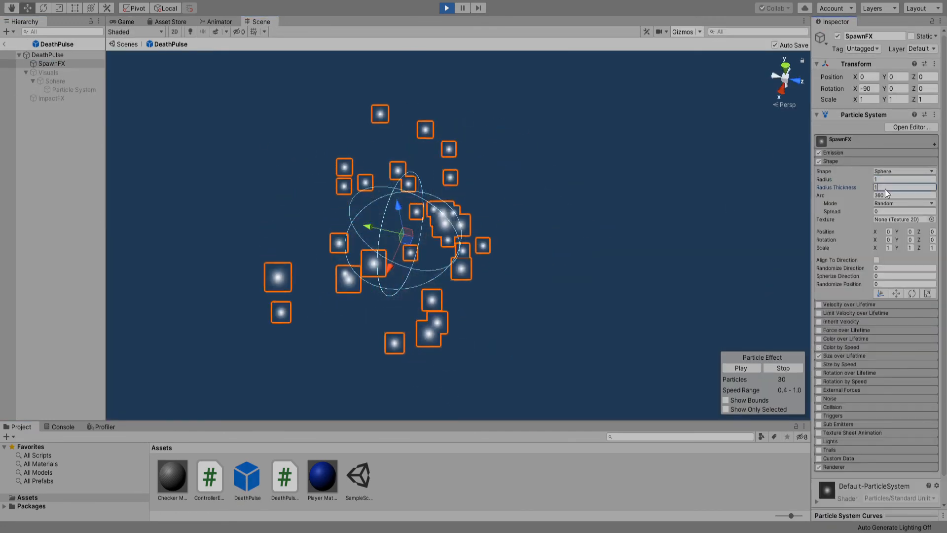
pyautogui.click(126, 21)
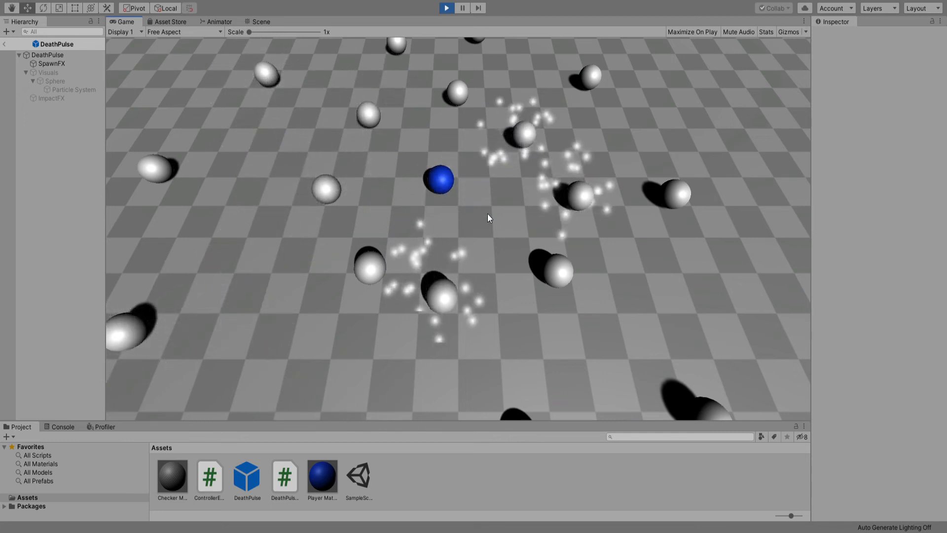
pyautogui.click(260, 21)
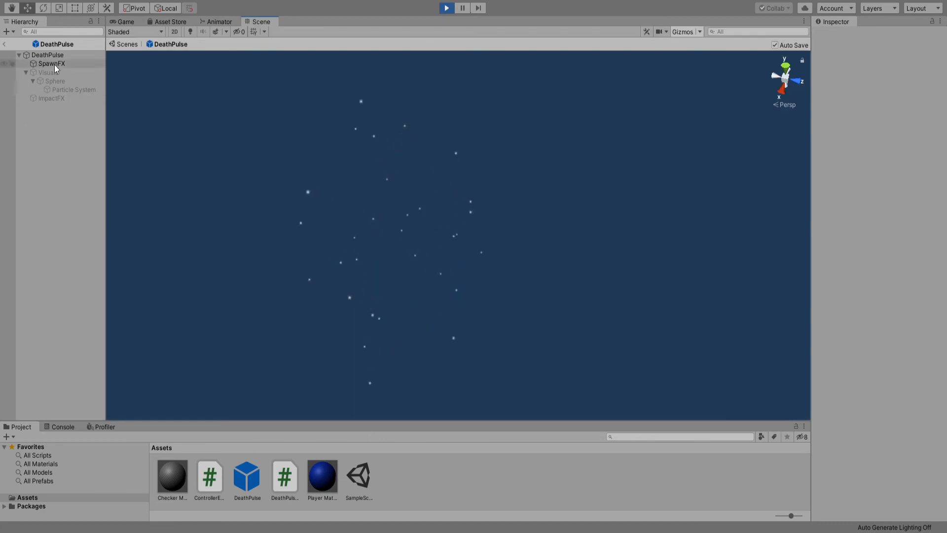
pyautogui.click(51, 63)
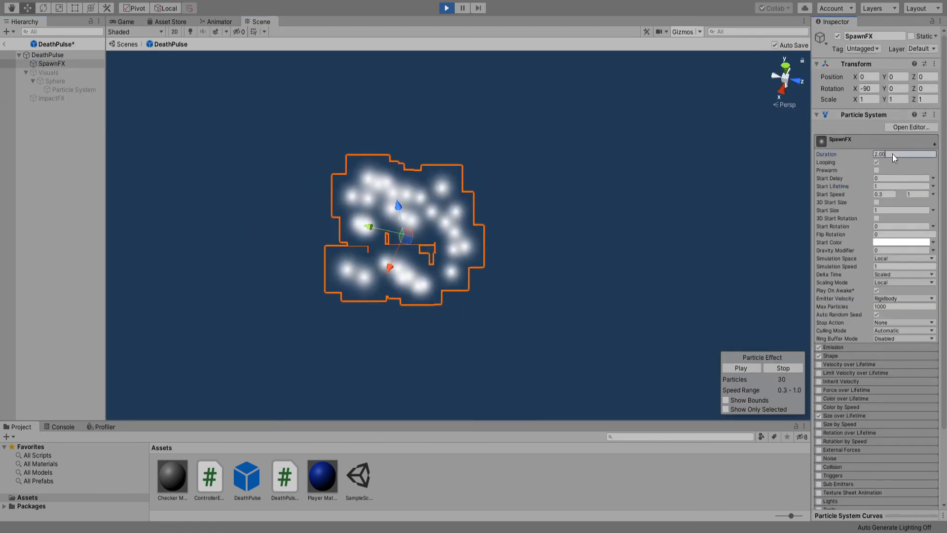
pyautogui.write('1.00')
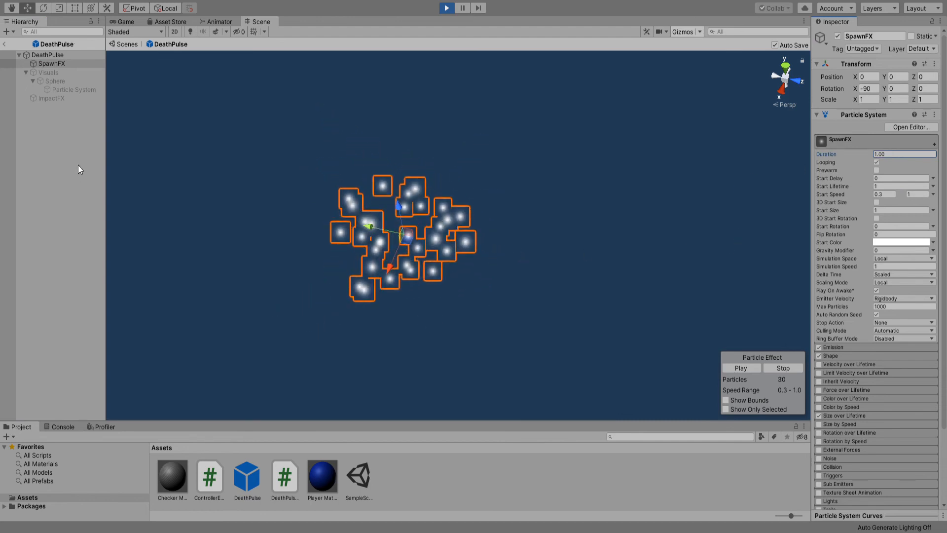
pyautogui.click(124, 21)
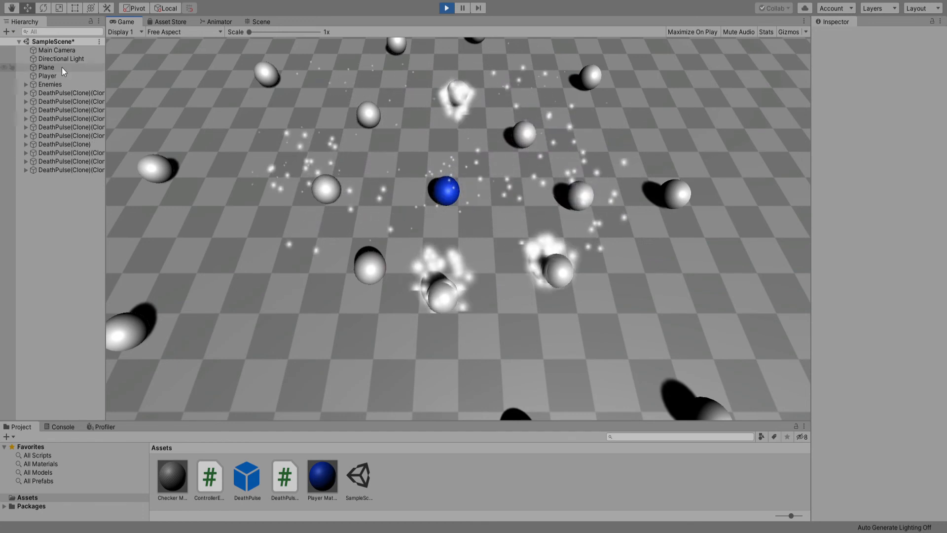
pyautogui.click(35, 73)
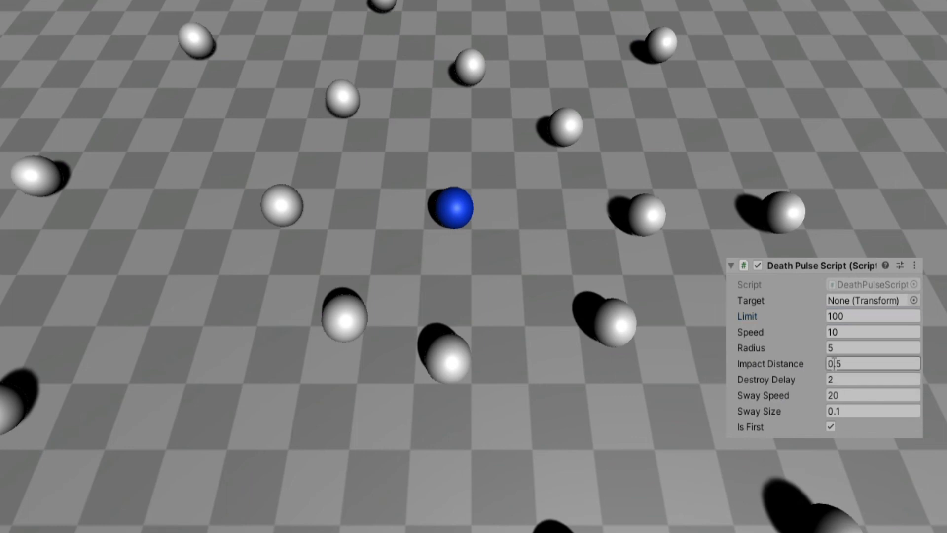
# - Try limit 100, radius 5, sway speed 50 and sway size 0.5 during play
pyautogui.write('100')
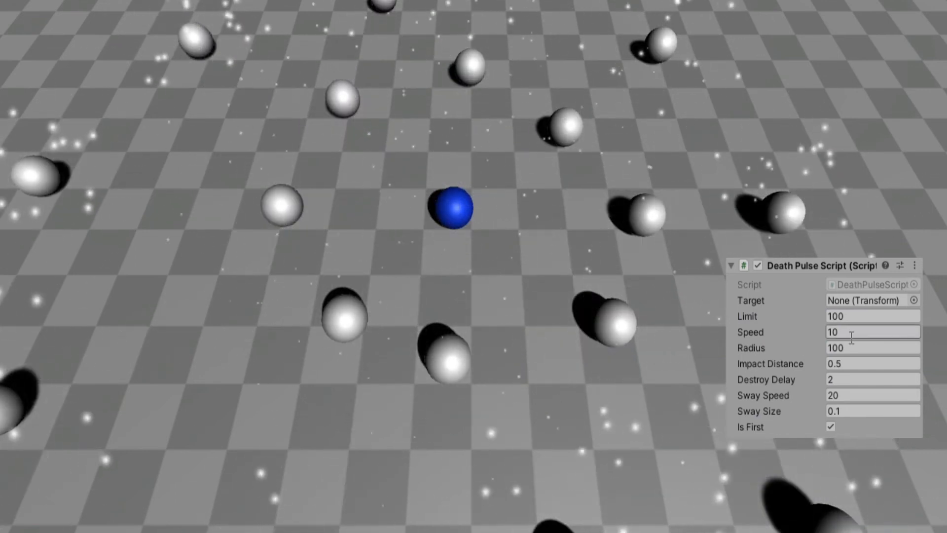
pyautogui.write('5')
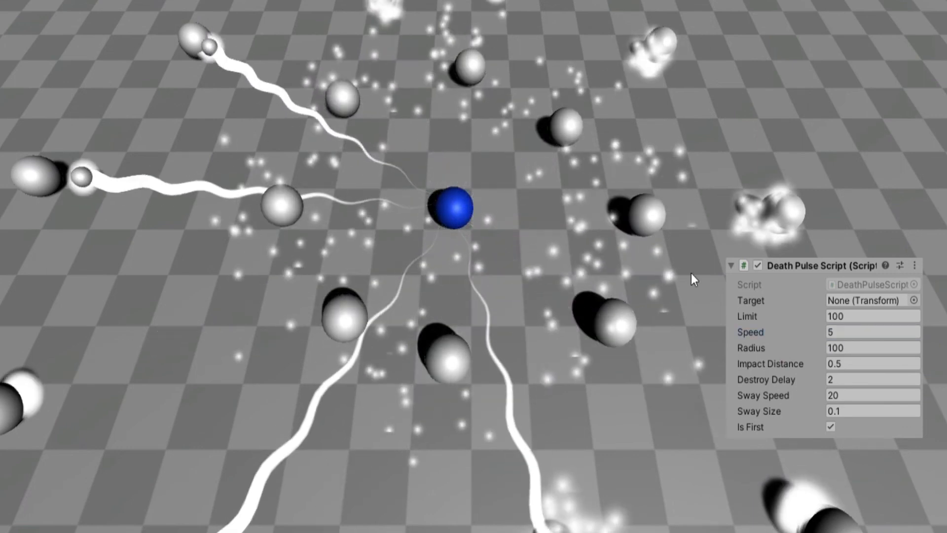
pyautogui.click(871, 395)
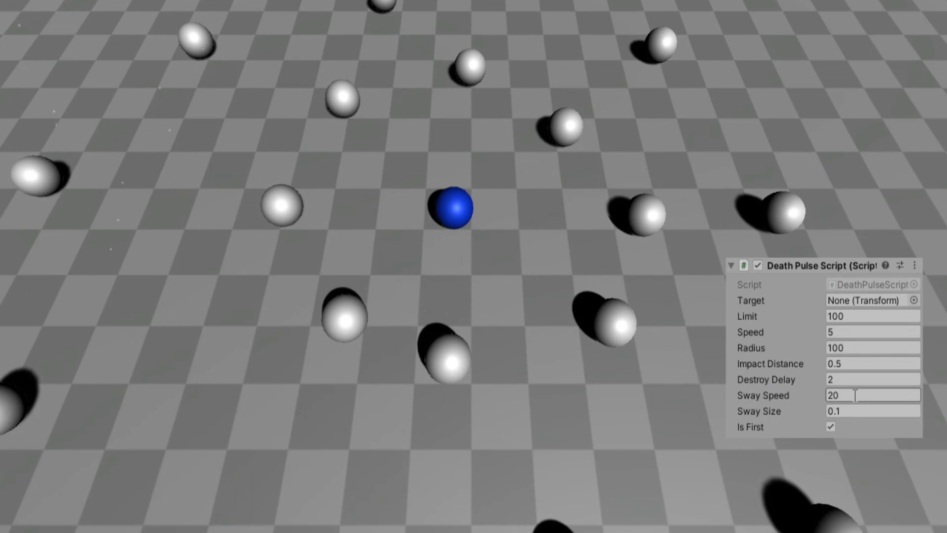
pyautogui.write('50')
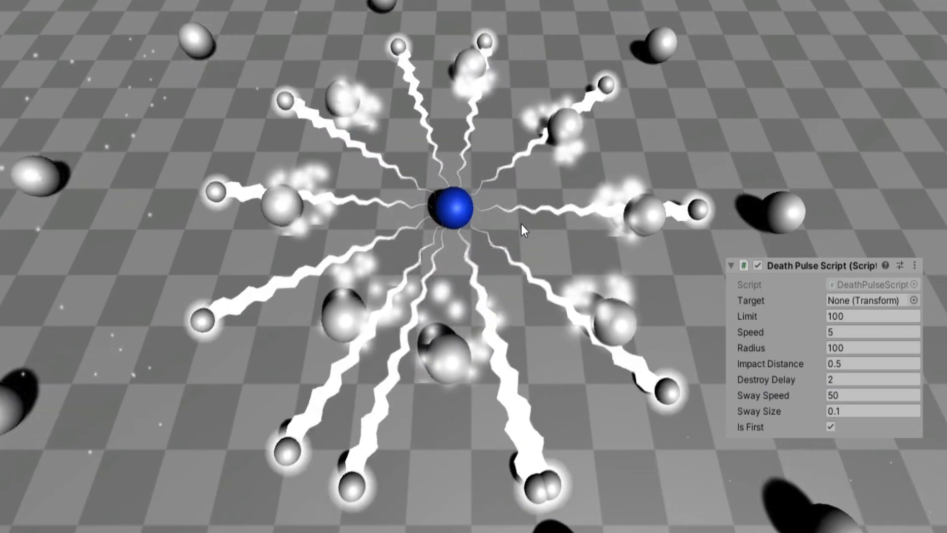
pyautogui.click(870, 411)
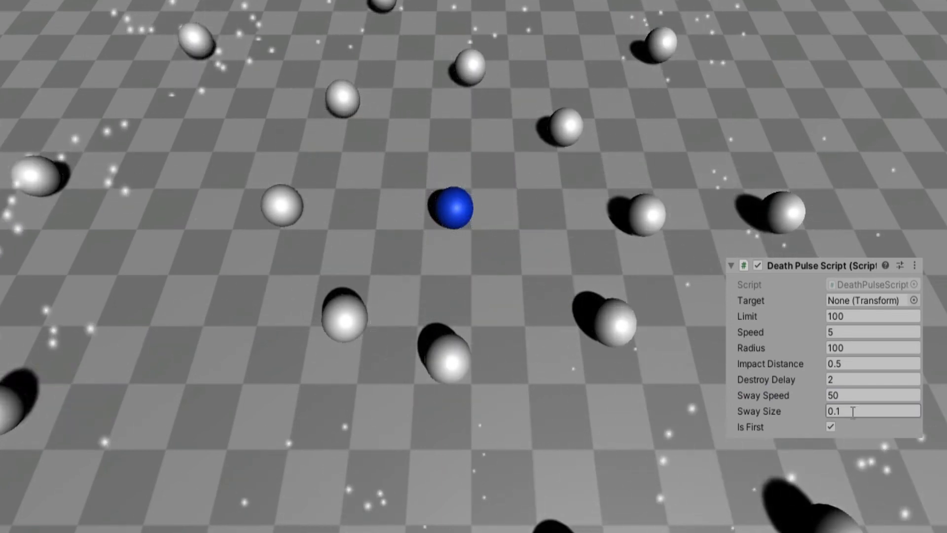
pyautogui.write('0.5')
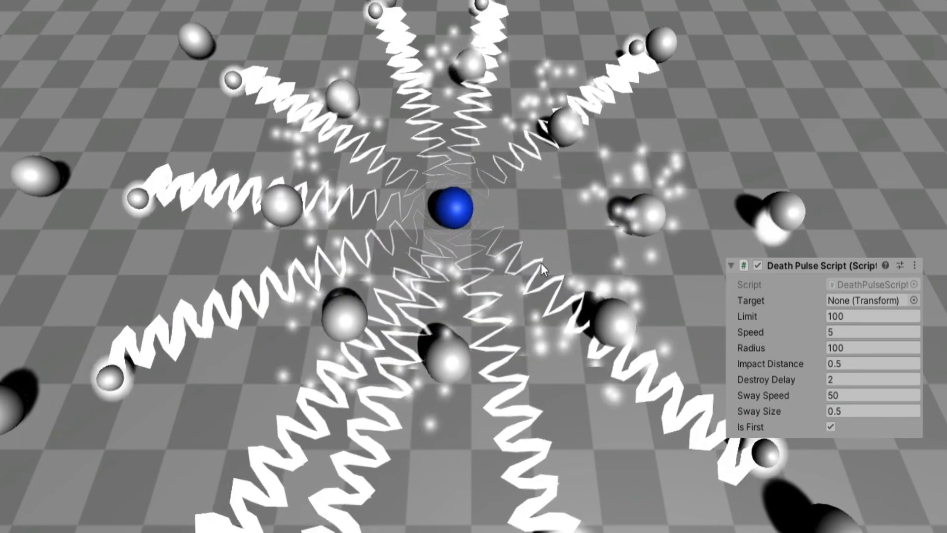
# - Restore the original sway settings, then set pulse speed 20 and search radius 5
pyautogui.click(871, 411)
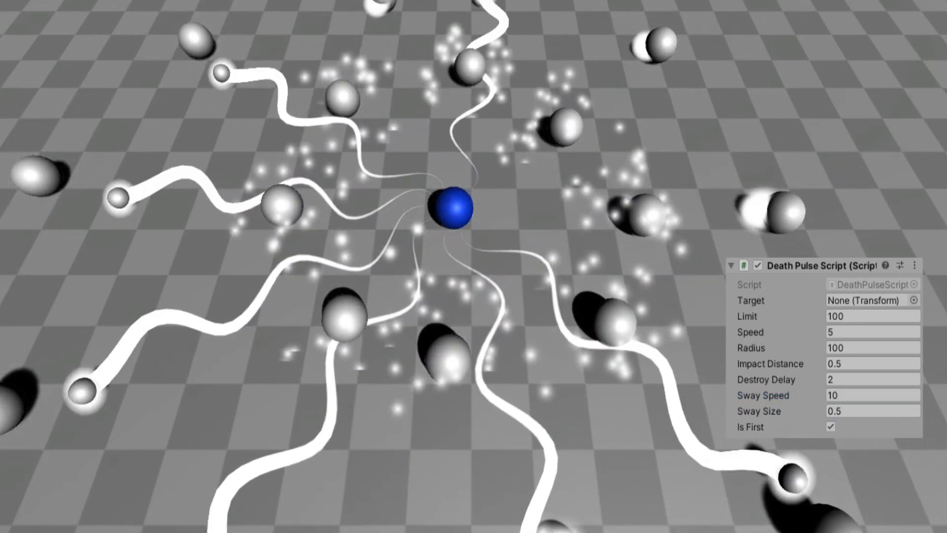
pyautogui.click(869, 411)
pyautogui.write('0.1')
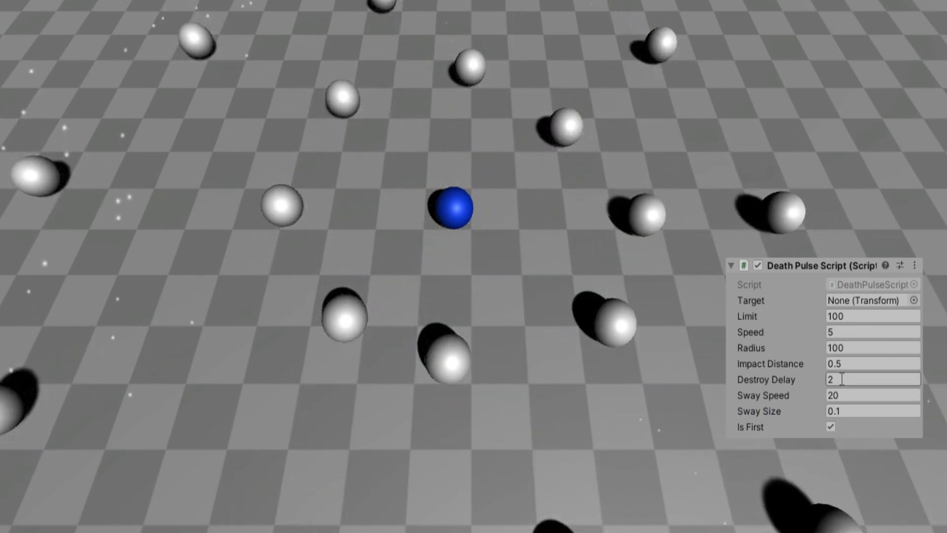
pyautogui.click(872, 348)
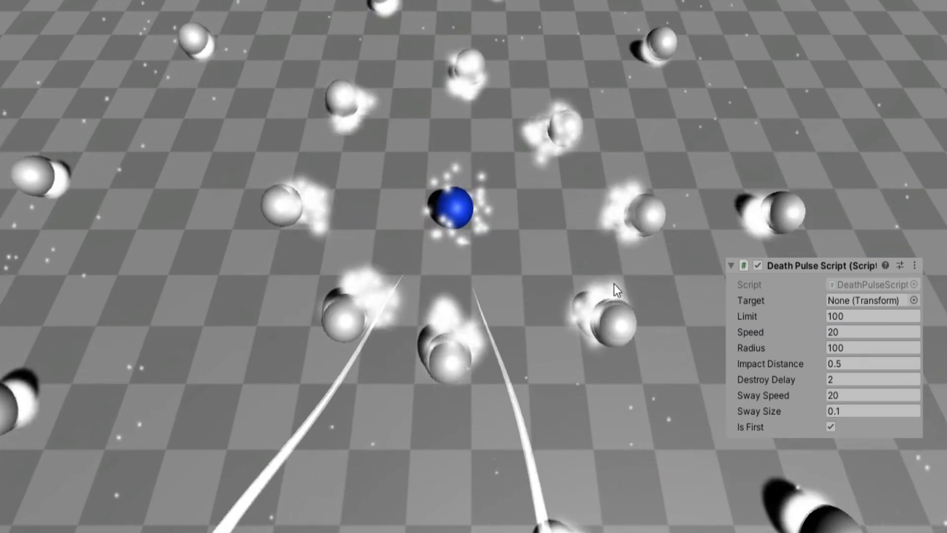
pyautogui.click(872, 347)
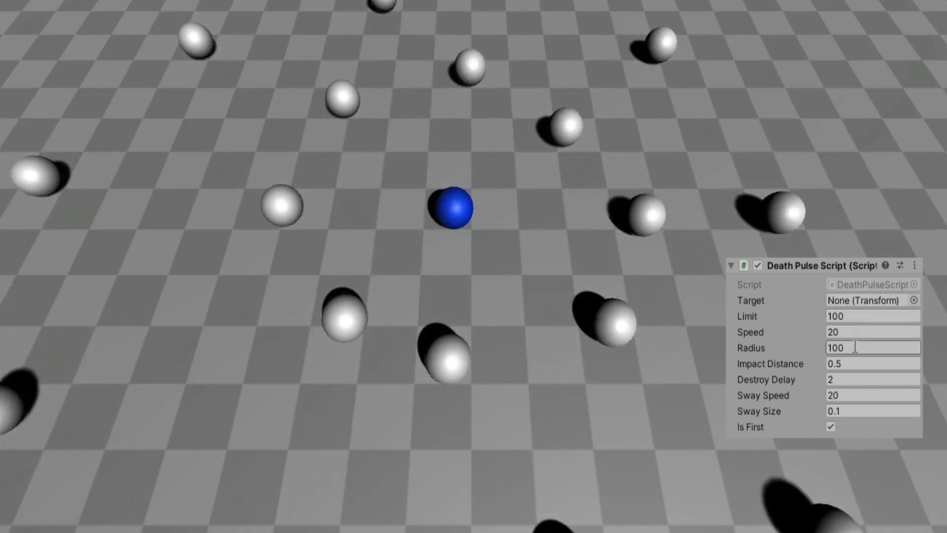
pyautogui.write('5')
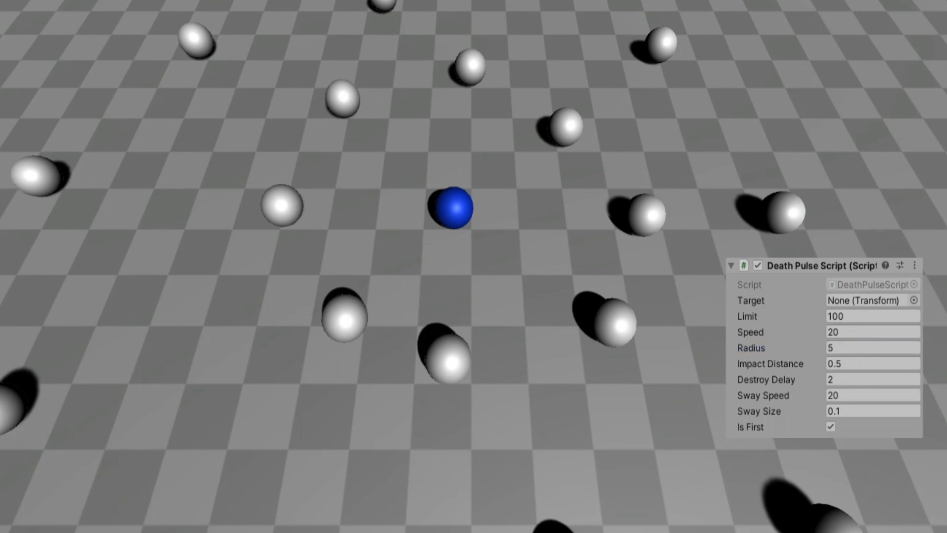